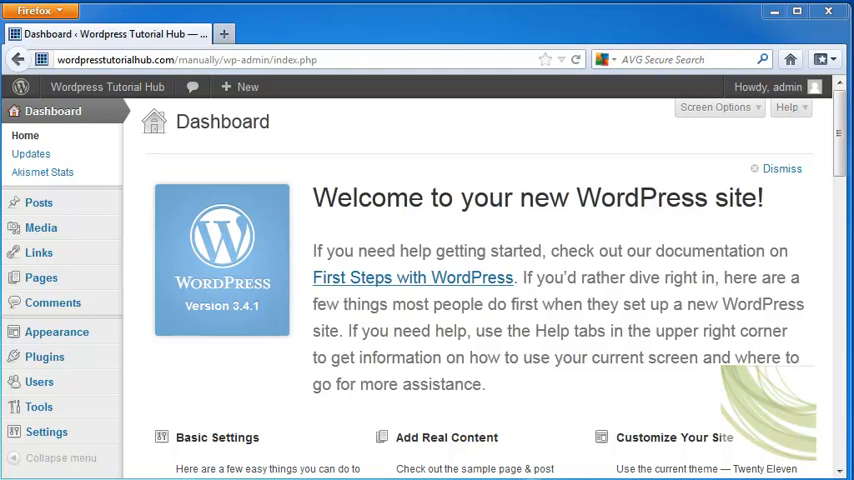
mouse_move(44, 357)
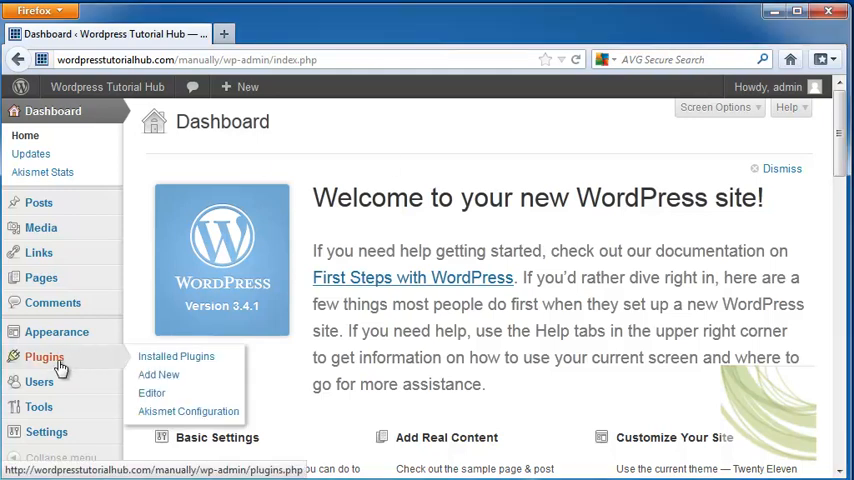
Go to the installed Plugins list and start adding a new plugin
click(175, 356)
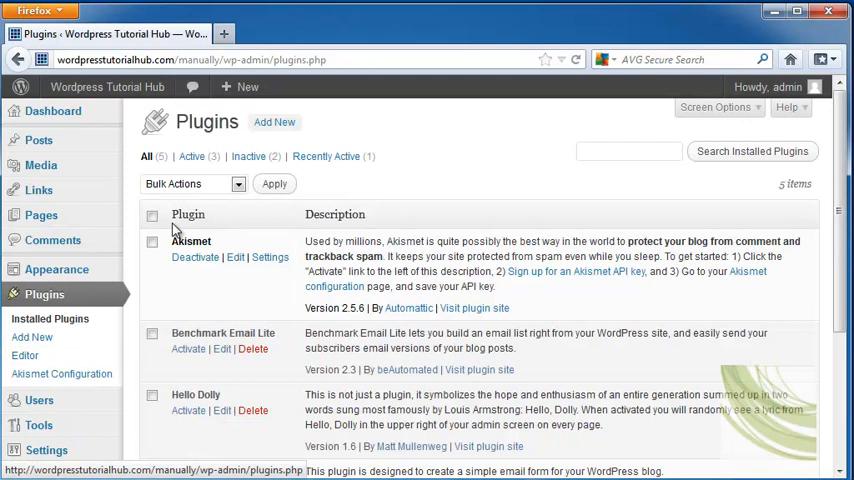
click(274, 121)
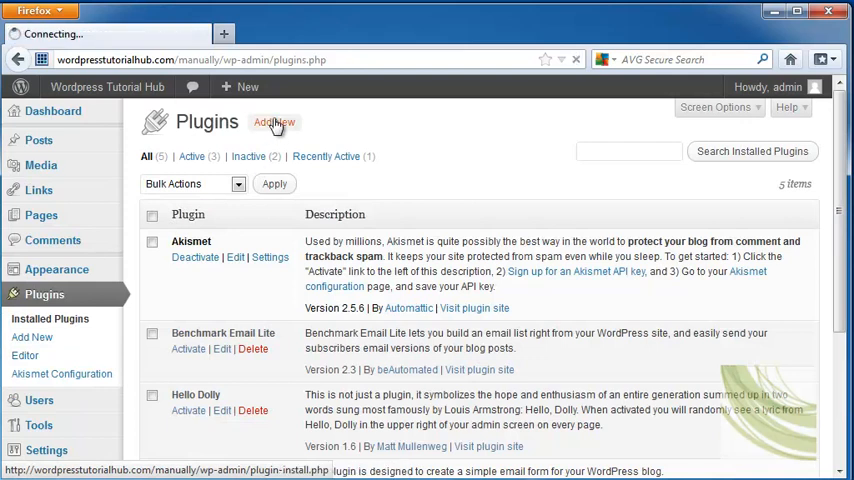
Search the plugin directory for "contact form" and browse the results to Contact Form Manager
click(273, 122)
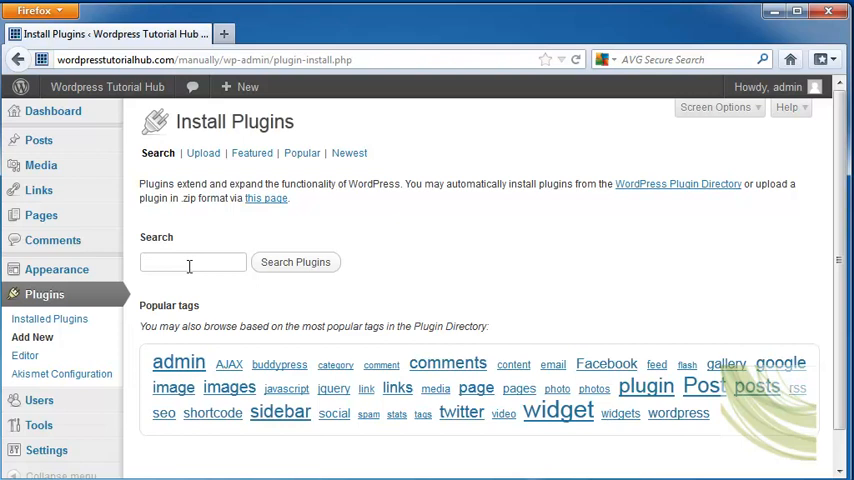
text(contact form)
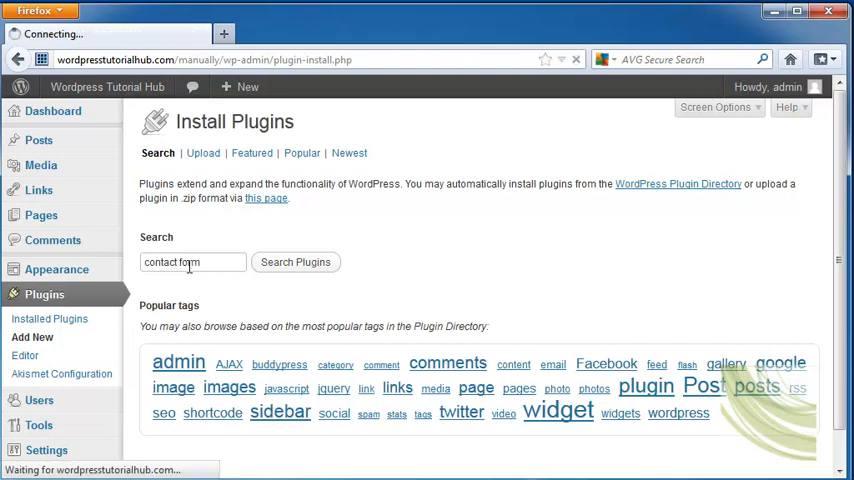
click(295, 261)
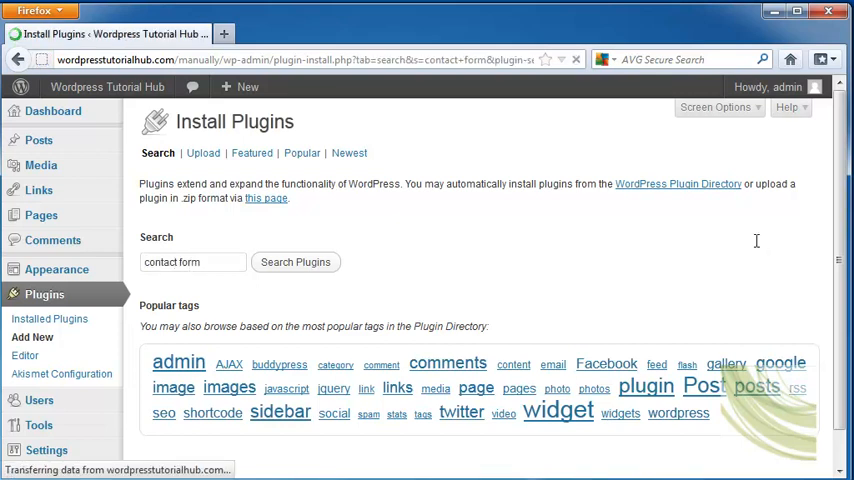
click(295, 261)
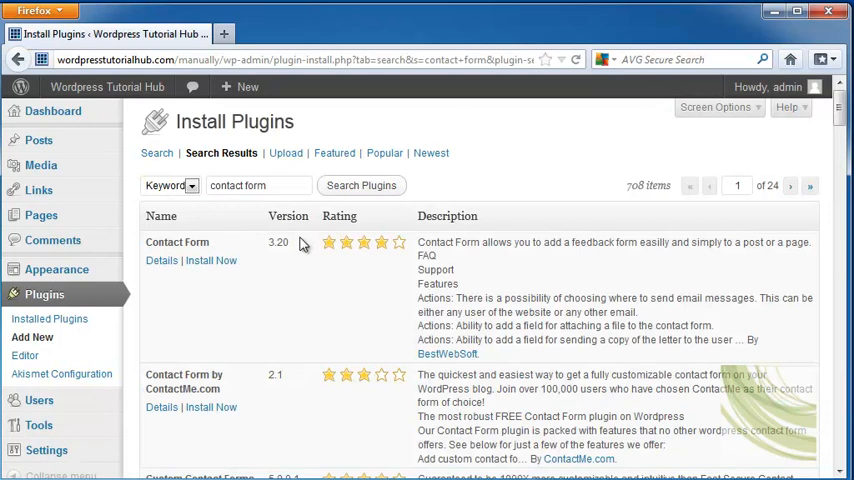
mouse_move(227, 247)
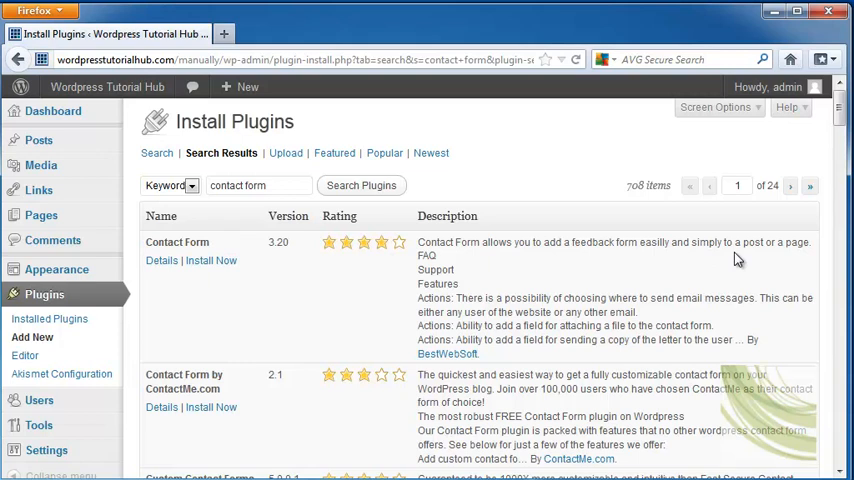
mouse_move(657, 259)
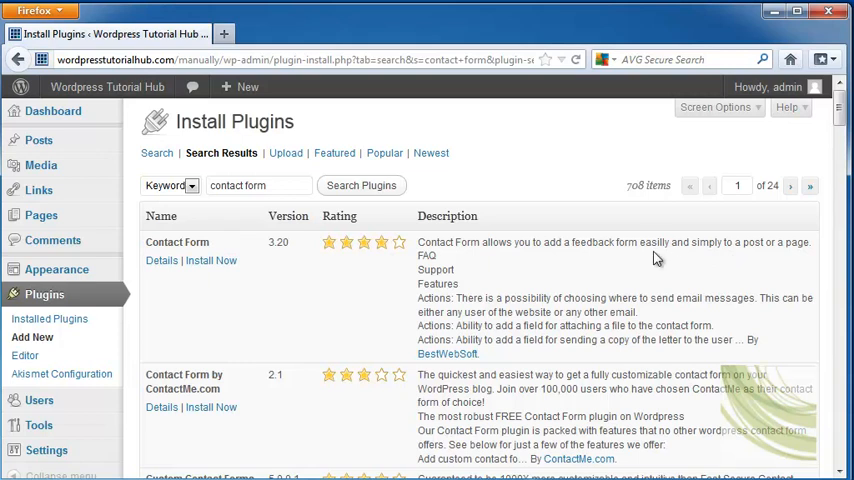
scroll(down, 3)
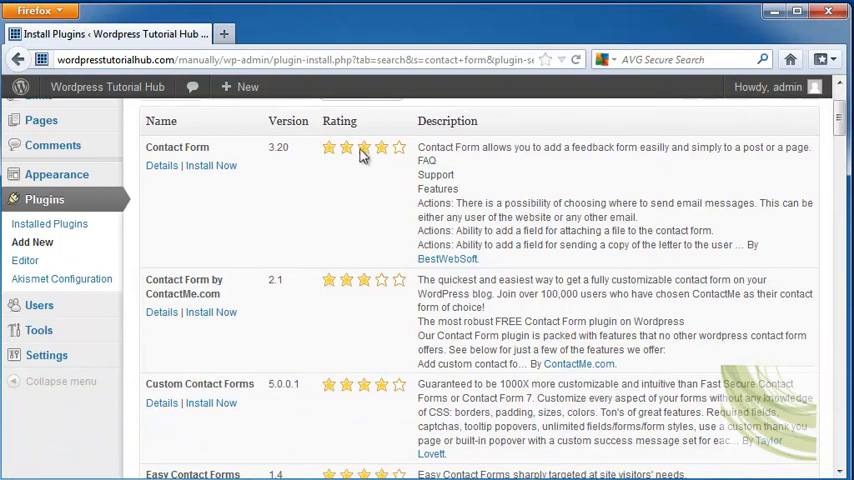
mouse_move(293, 253)
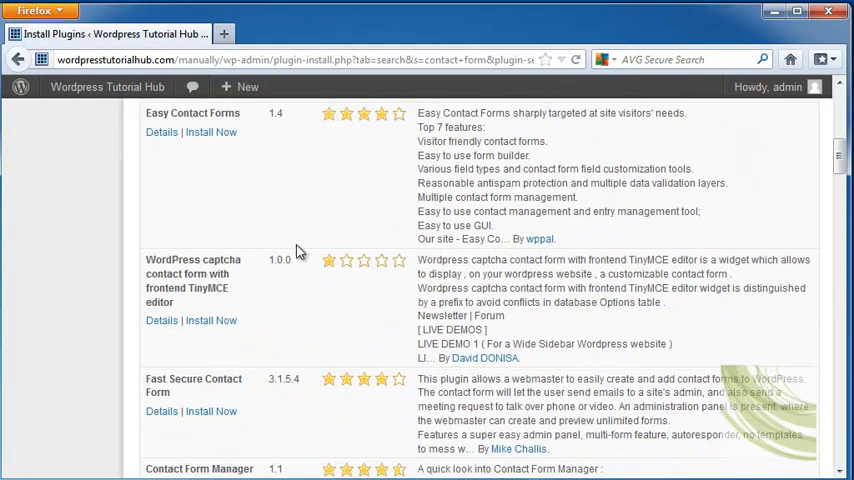
scroll(down, 3)
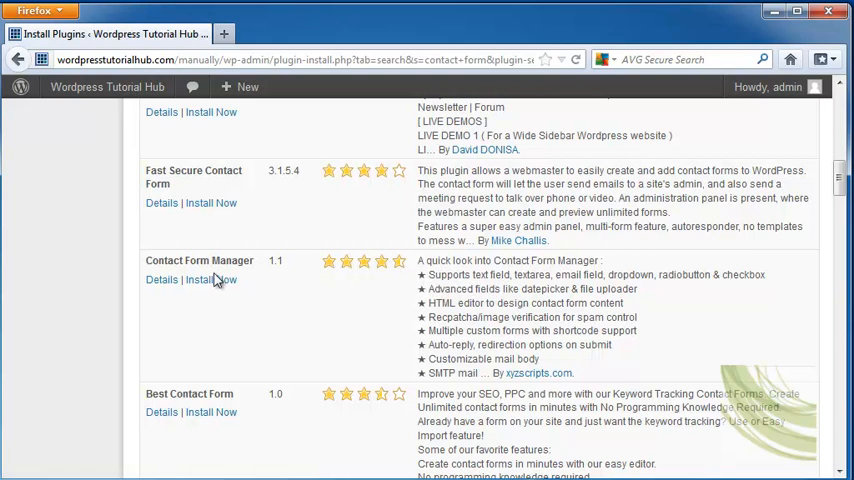
Install Contact Form Manager, confirm the install and activate the plugin
click(210, 279)
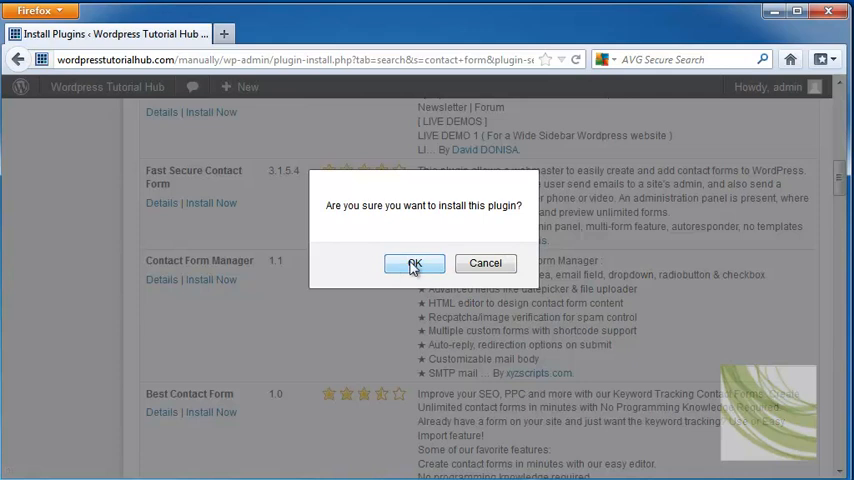
click(414, 263)
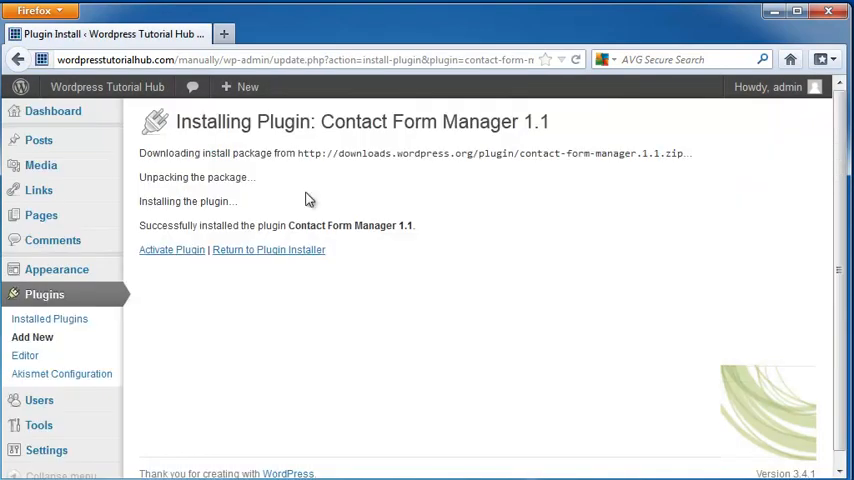
click(171, 249)
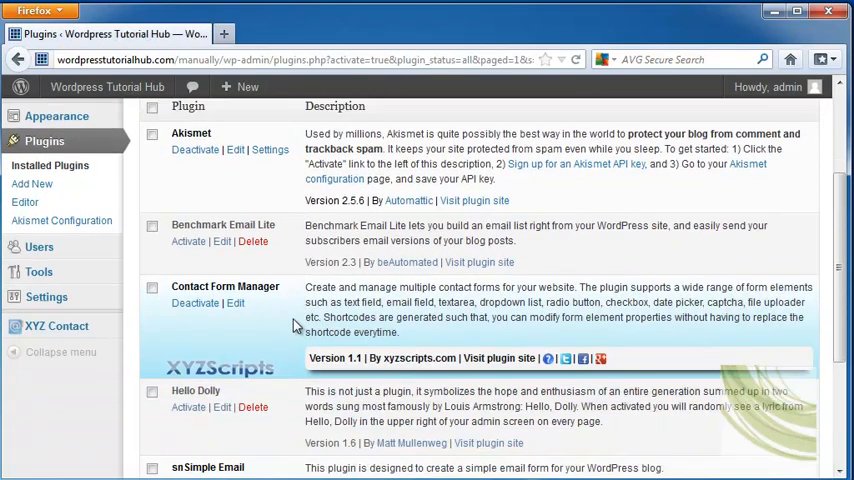
scroll(down, 3)
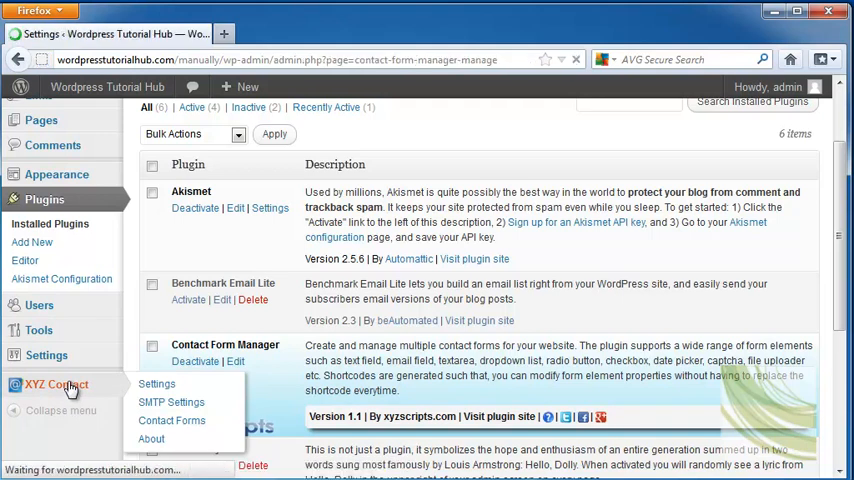
In XYZ Contact Settings, set the pagination limit to 20 and update the settings
click(156, 384)
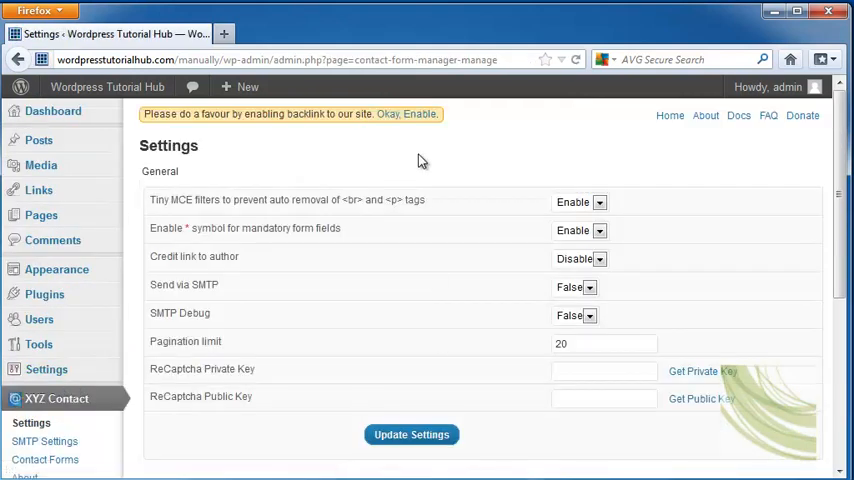
mouse_move(355, 217)
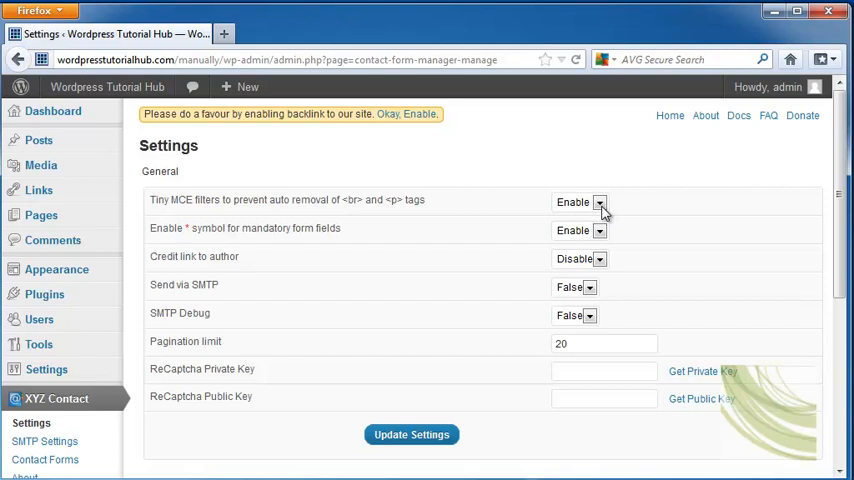
mouse_move(217, 237)
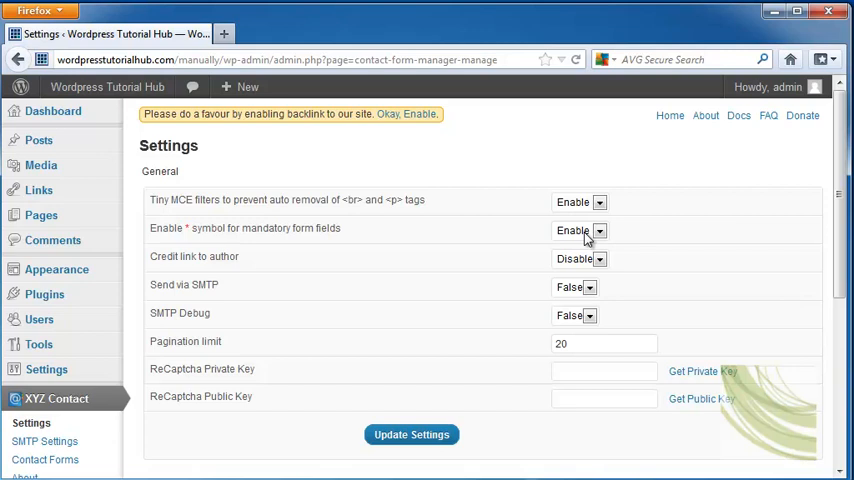
mouse_move(228, 260)
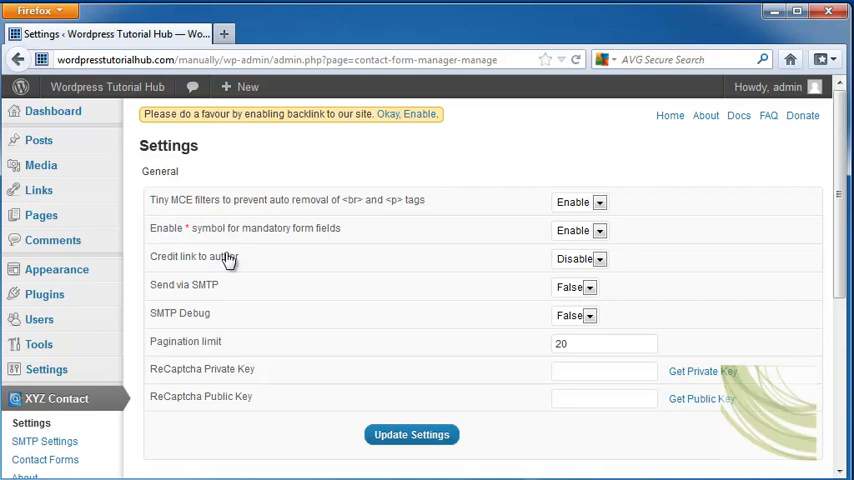
scroll(down, 3)
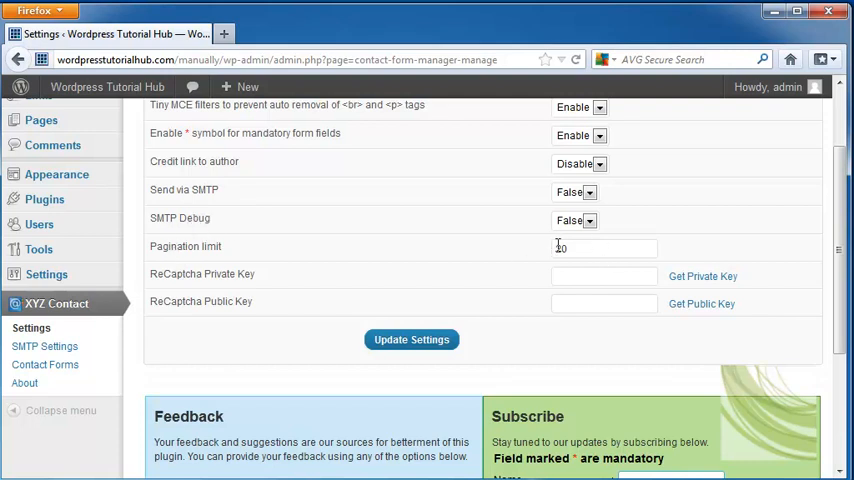
text(20)
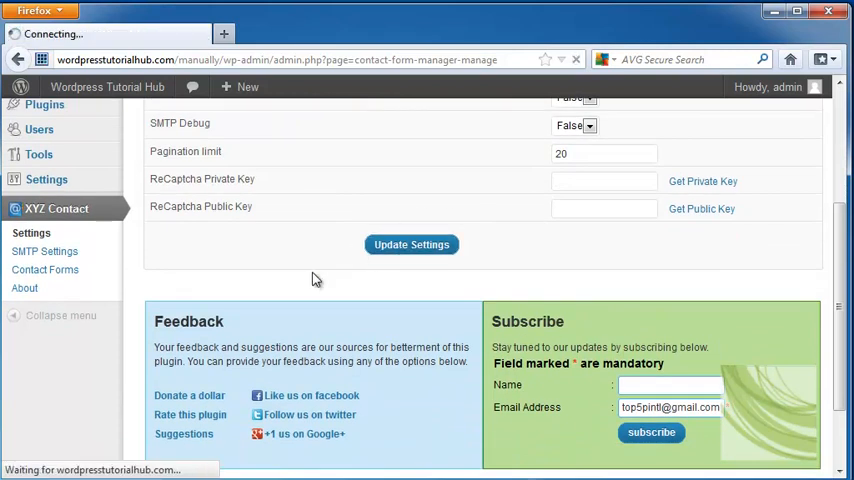
click(411, 244)
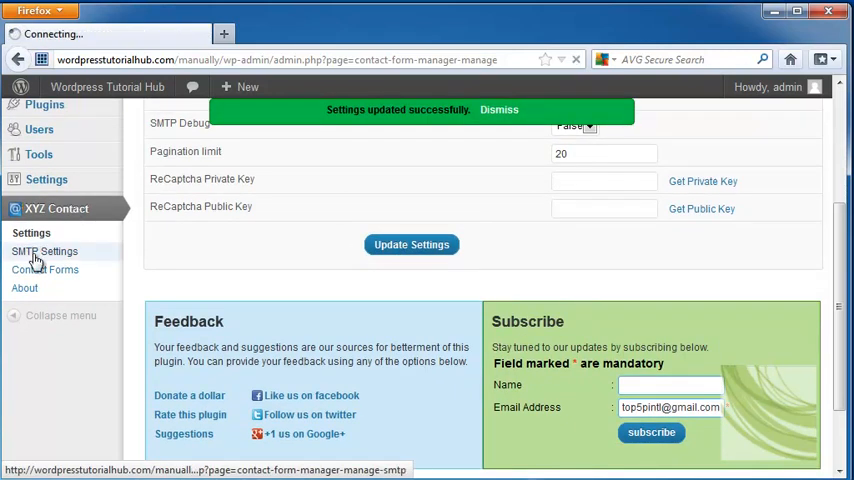
Check the SMTP Settings page, then go to the Contact Forms list showing form1
click(44, 251)
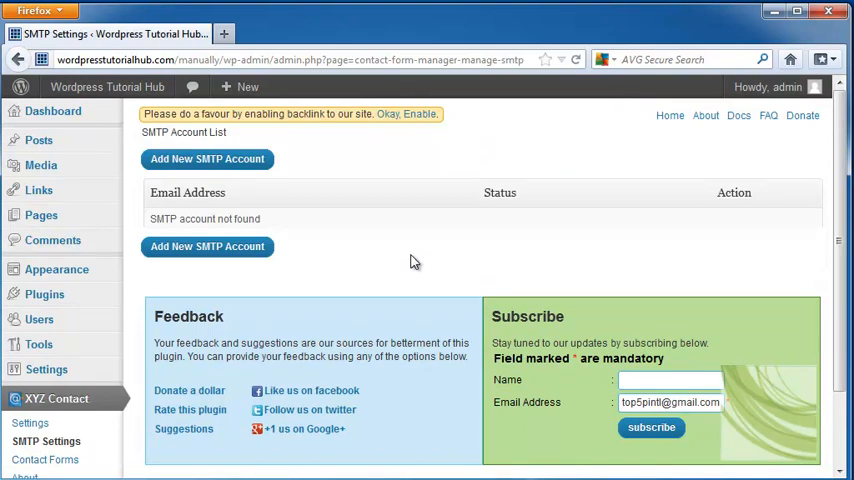
scroll(down, 3)
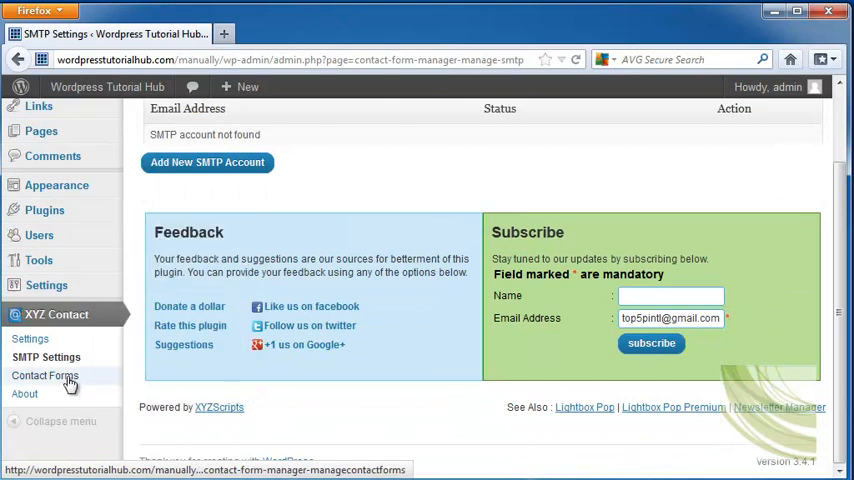
click(44, 375)
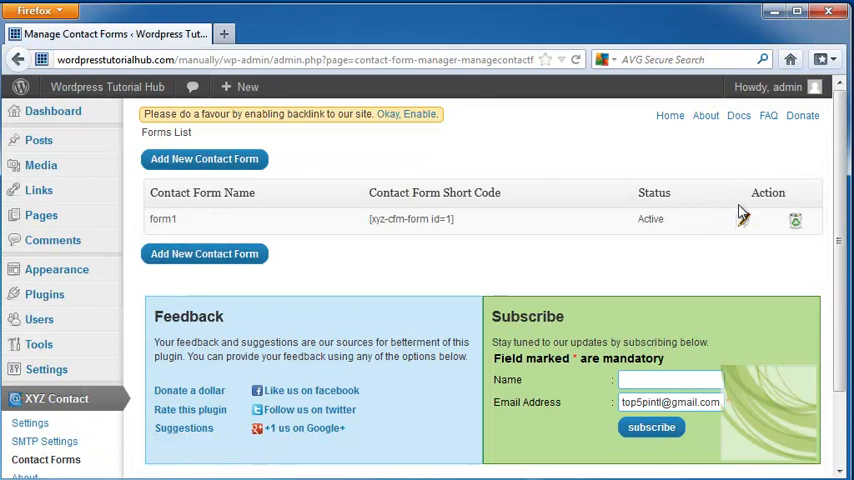
mouse_move(740, 219)
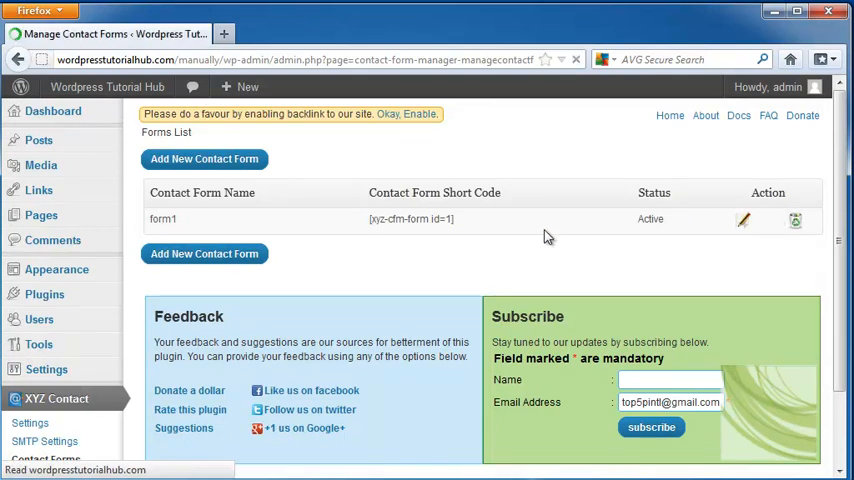
Edit form1 and bring its name, email, subject and message fields into view
click(743, 219)
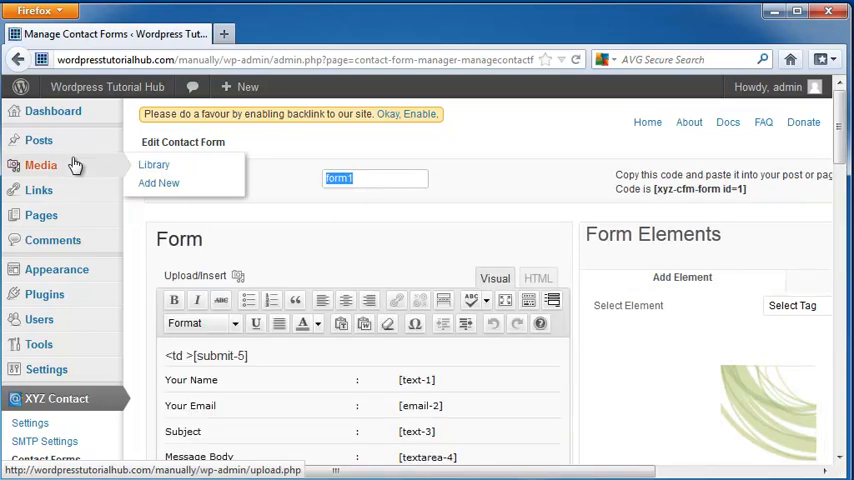
scroll(down, 3)
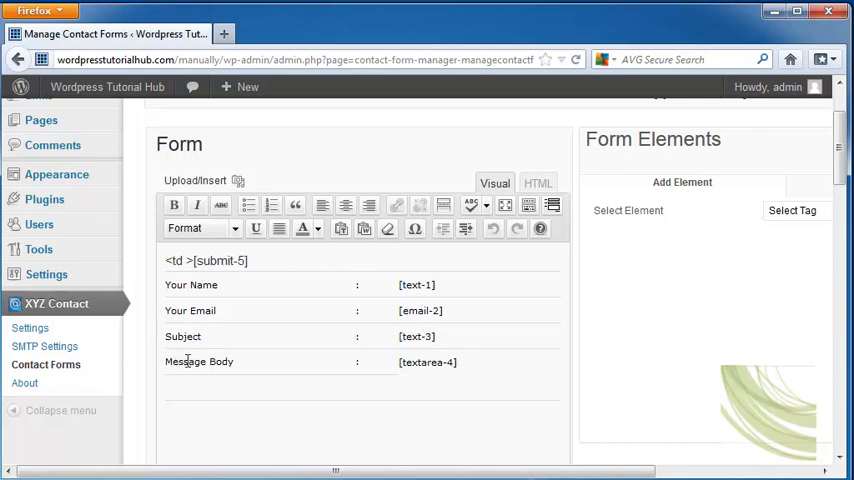
mouse_move(425, 284)
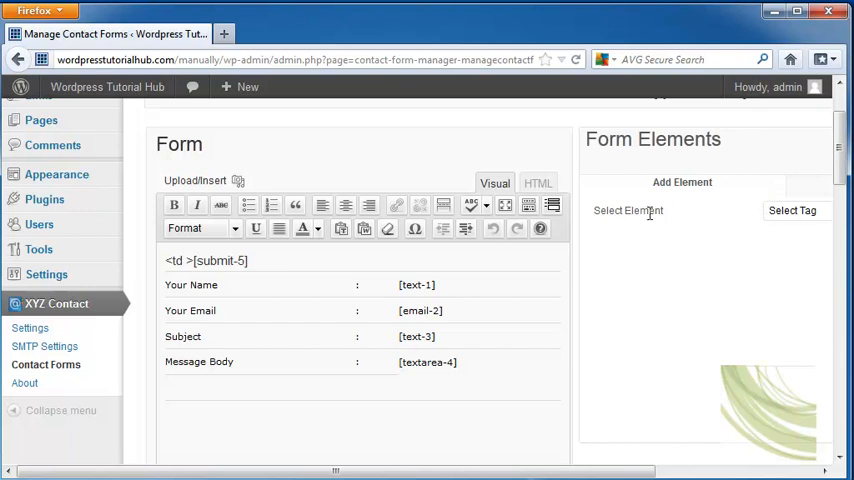
Choose Captcha from the Select Element list of form element types
click(793, 210)
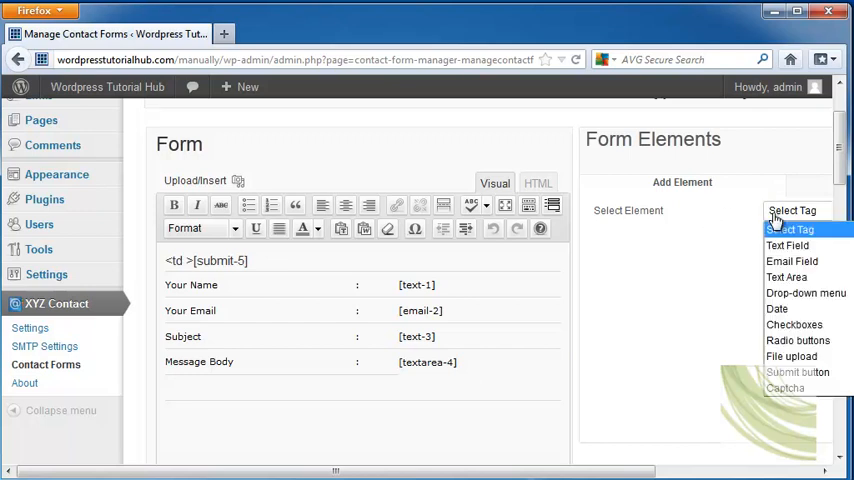
mouse_move(792, 261)
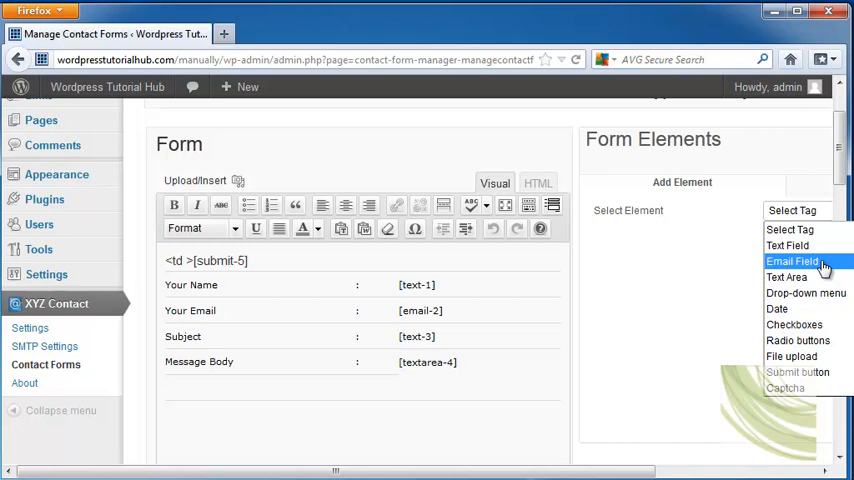
mouse_move(806, 293)
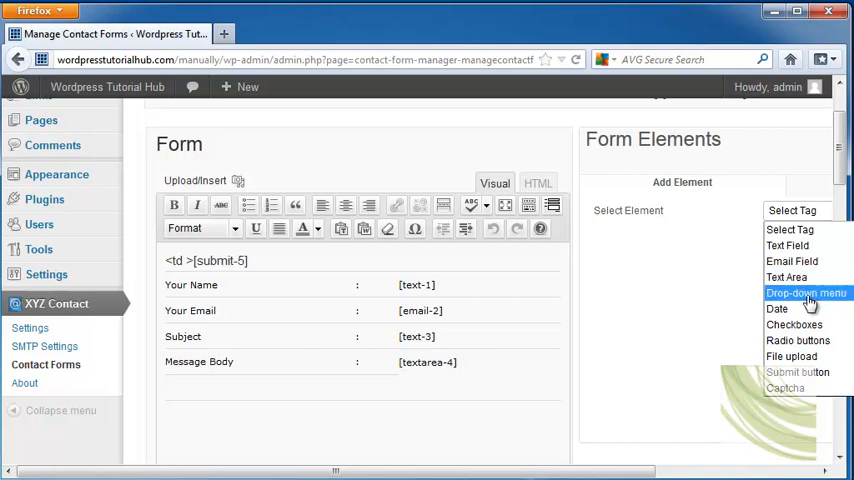
mouse_move(794, 324)
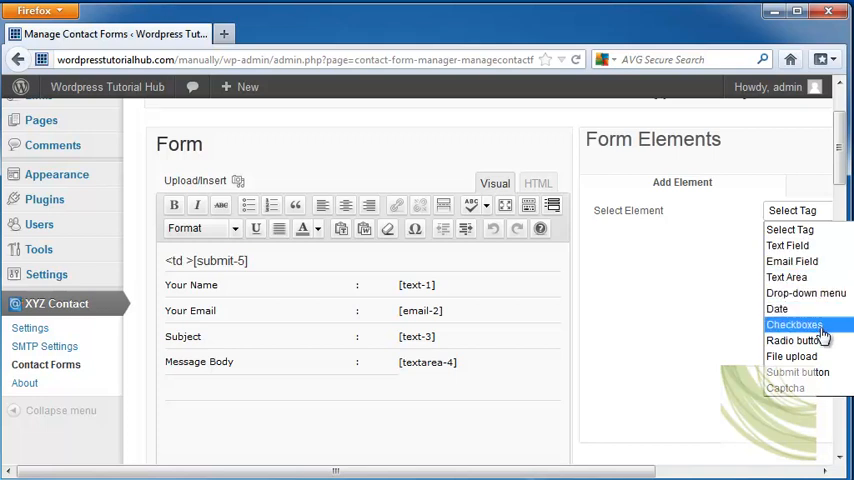
mouse_move(798, 340)
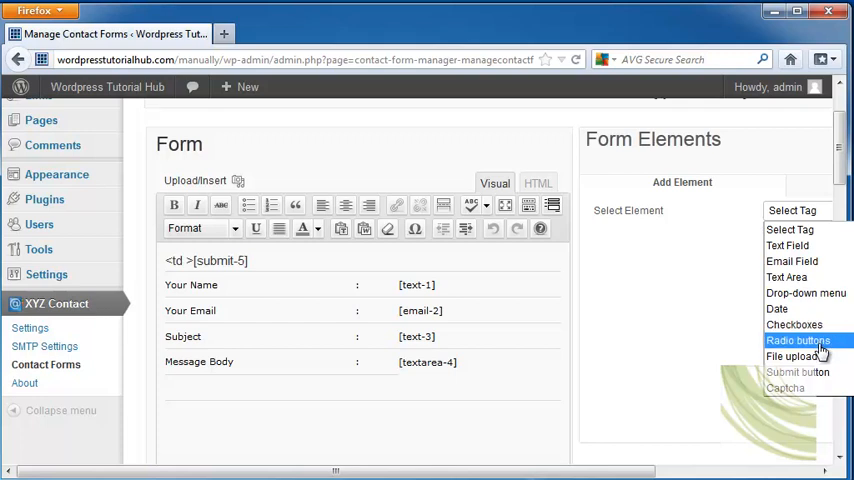
mouse_move(793, 356)
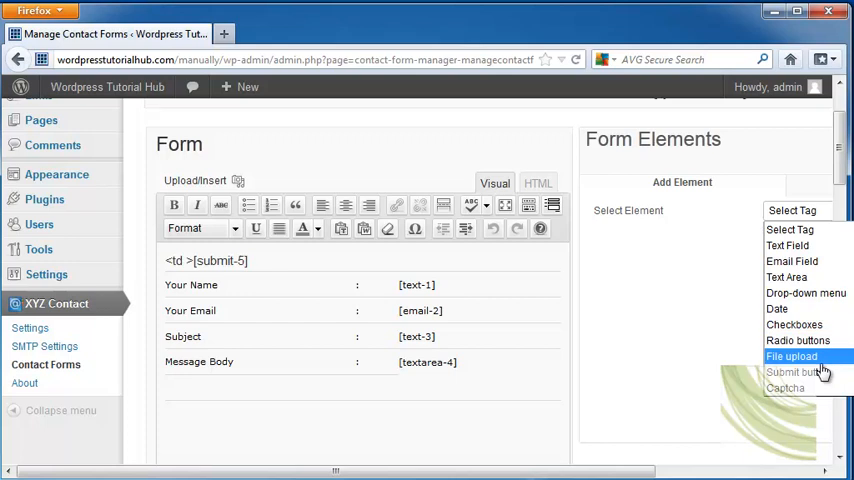
mouse_move(797, 372)
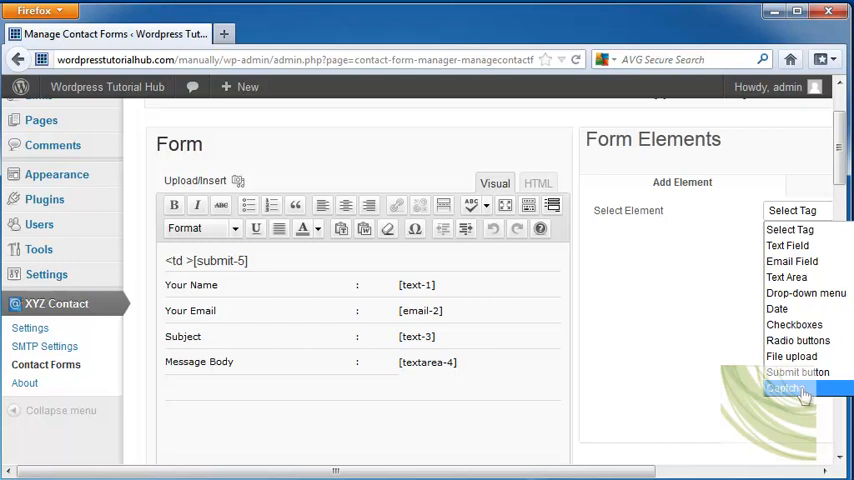
click(787, 388)
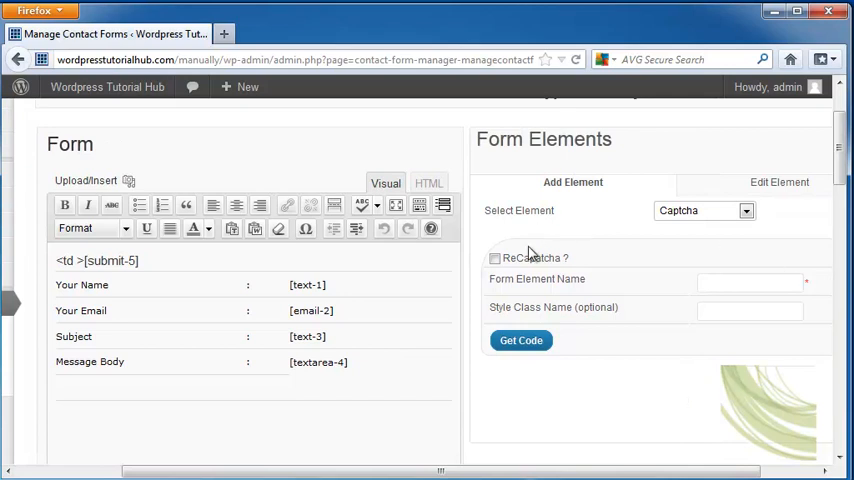
Name the element Captcha, generate its code [captcha-6] and select it for copying
text(Captcha)
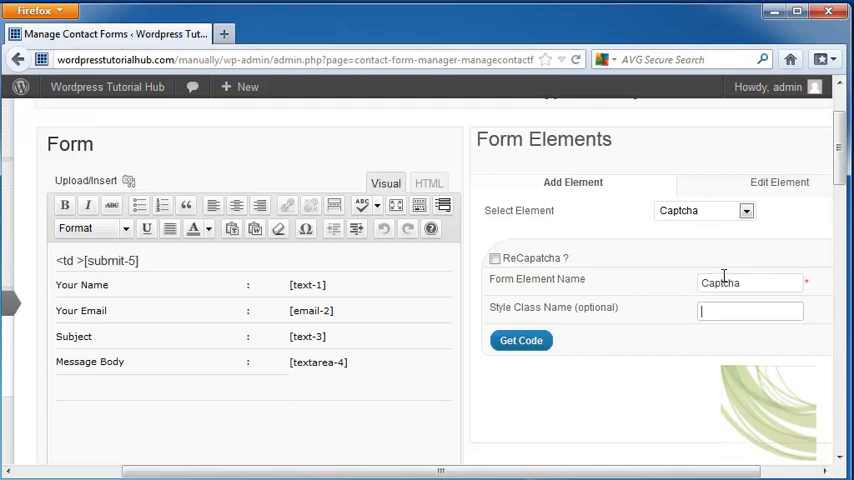
click(520, 340)
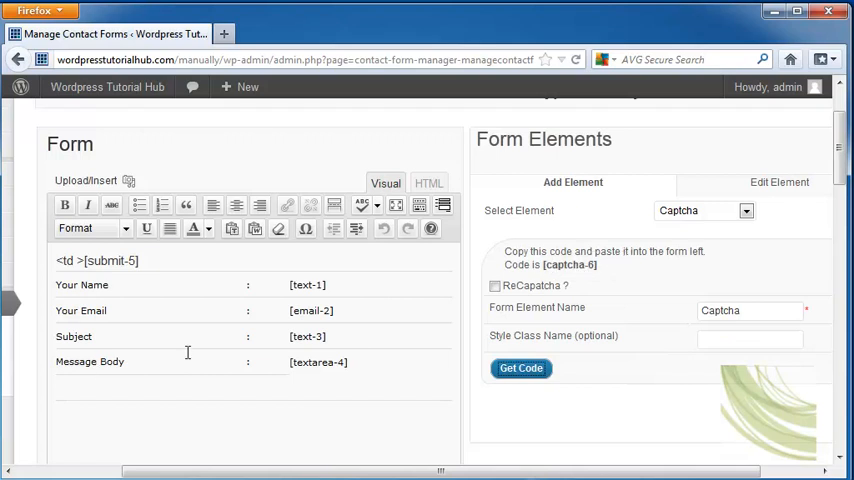
mouse_move(605, 281)
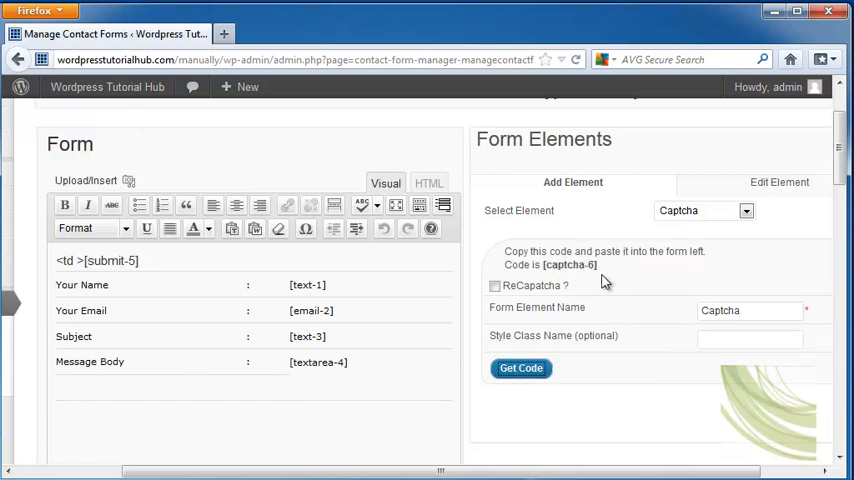
double_click(570, 265)
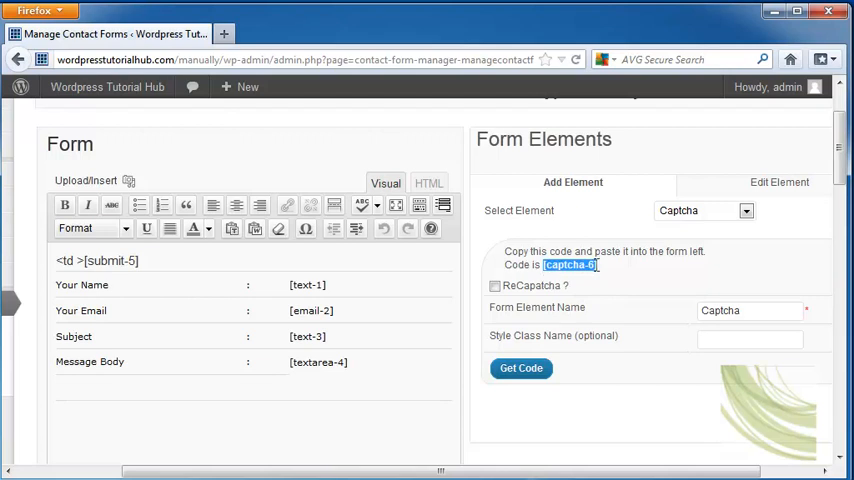
right_click(570, 265)
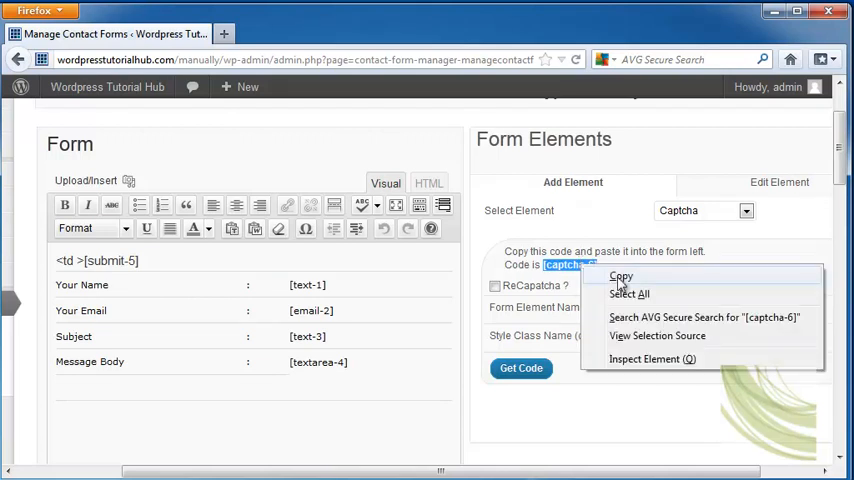
Copy [captcha-6] and paste it into form1's layout below Message Body
click(621, 276)
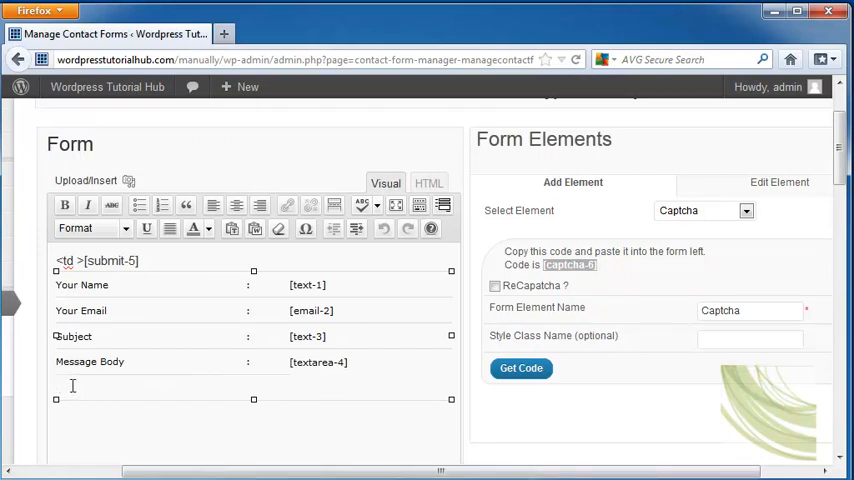
right_click(72, 386)
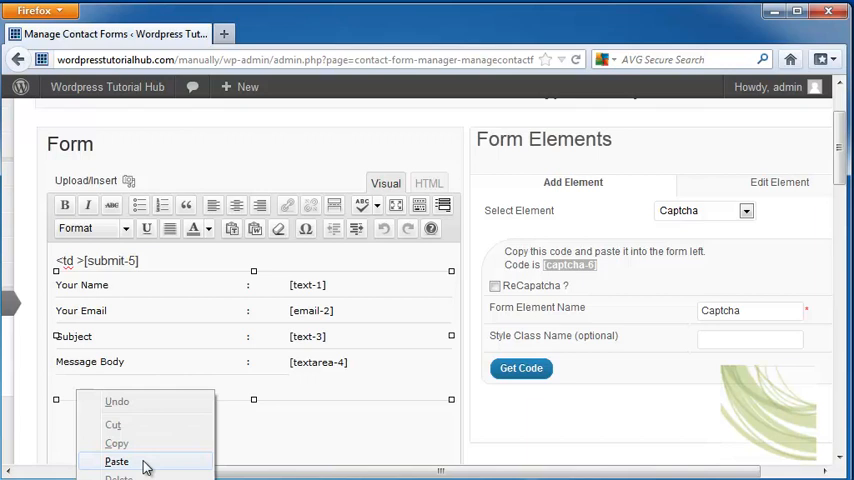
click(117, 461)
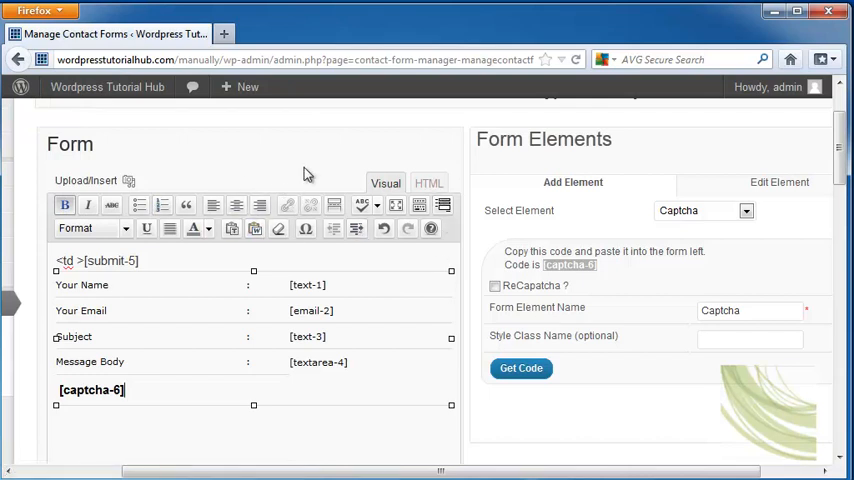
mouse_move(350, 155)
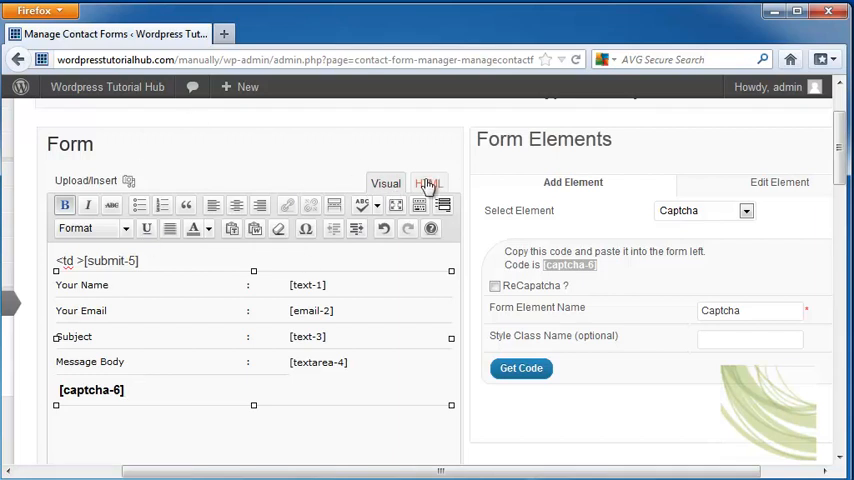
scroll(down, 3)
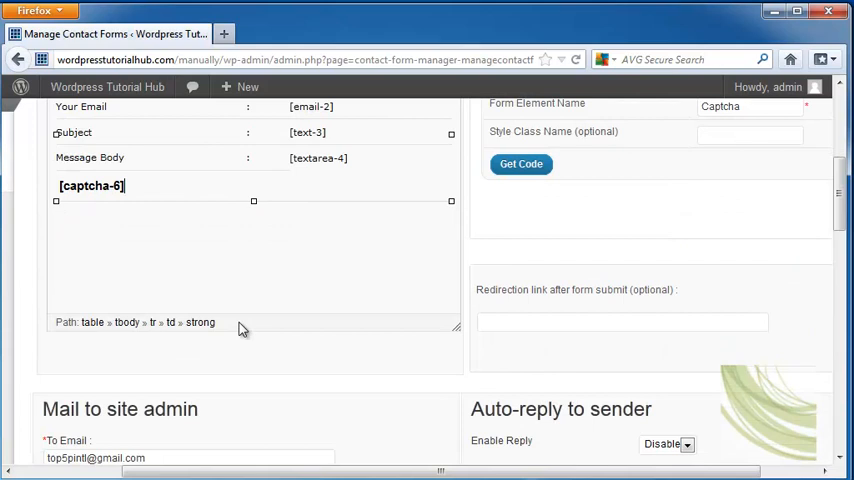
scroll(down, 3)
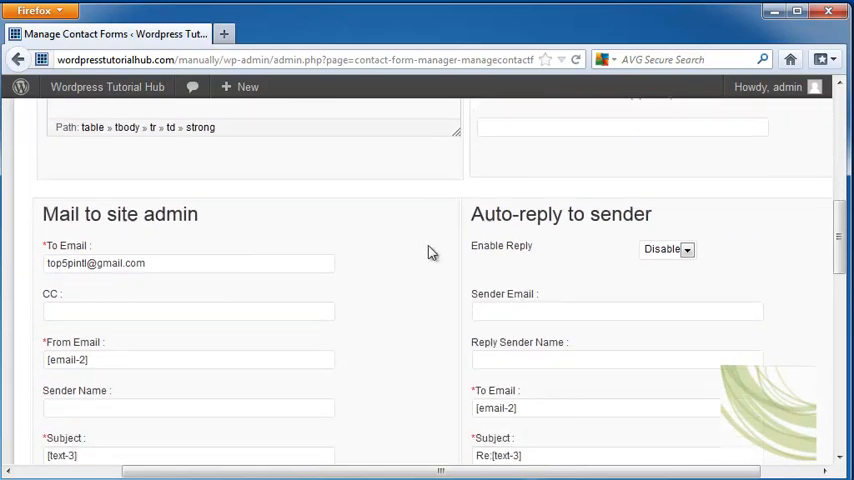
scroll(down, 3)
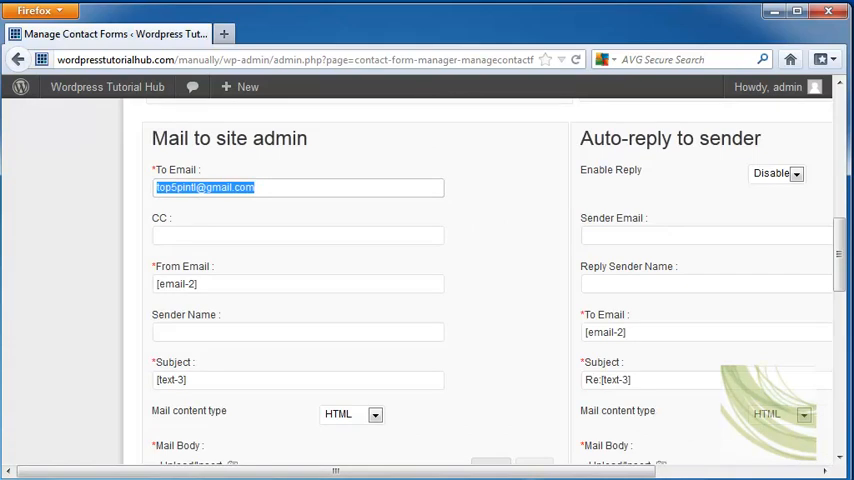
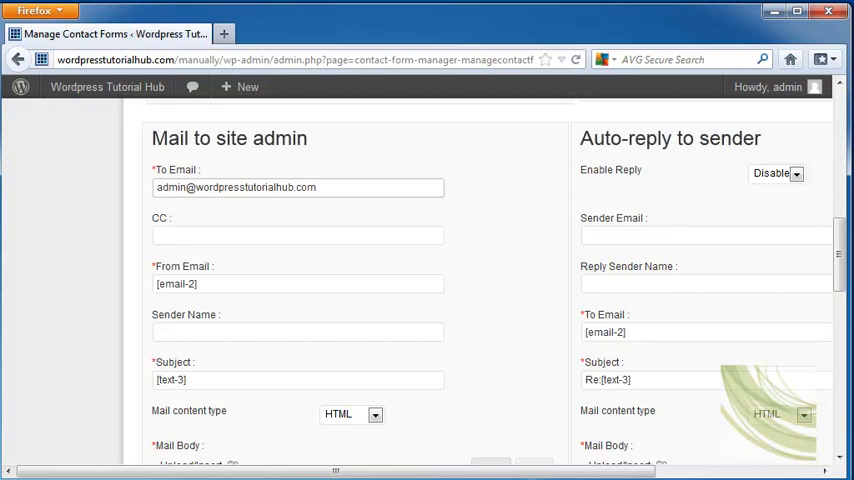
click(298, 235)
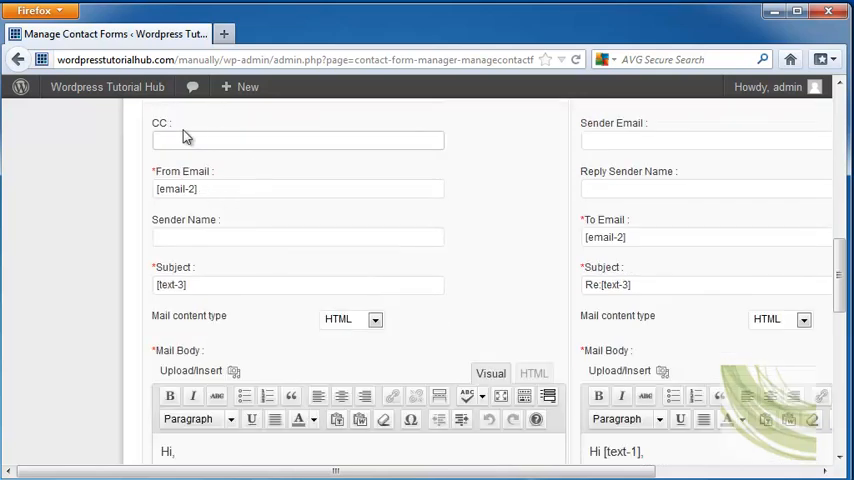
scroll(up, 3)
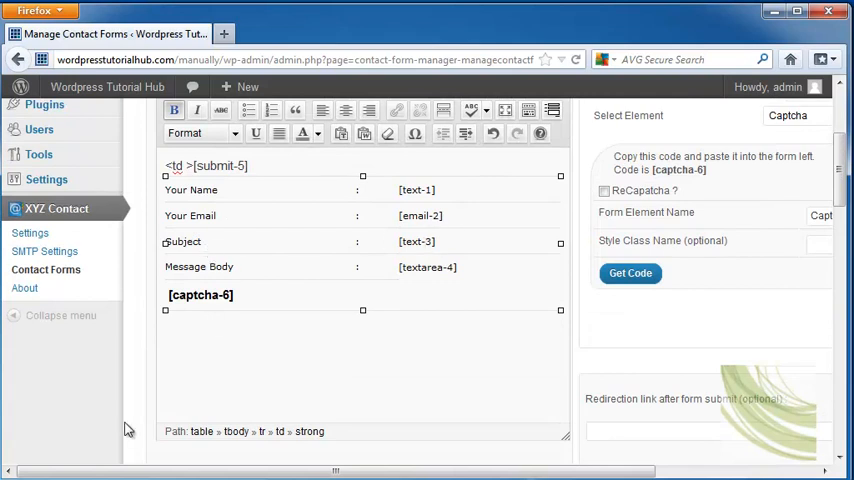
scroll(down, 3)
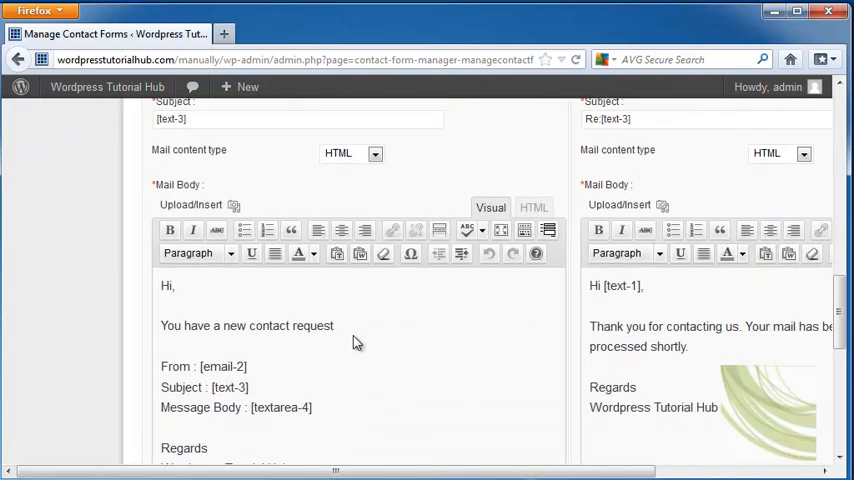
scroll(down, 3)
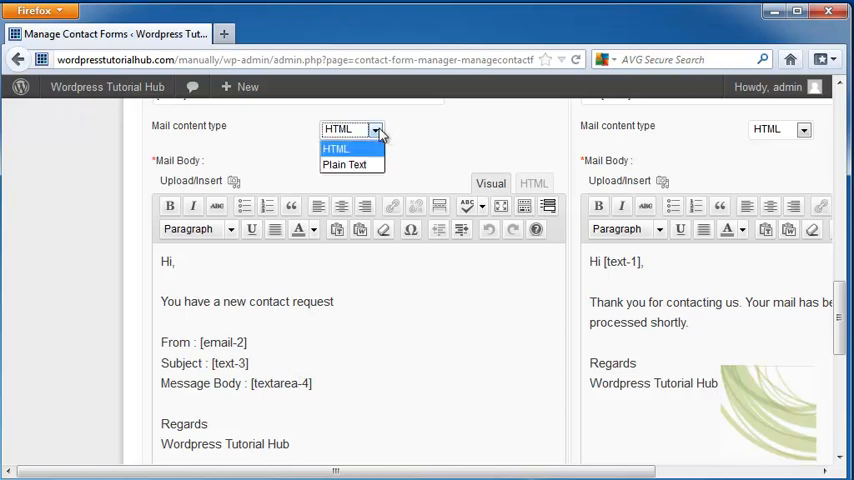
mouse_move(383, 135)
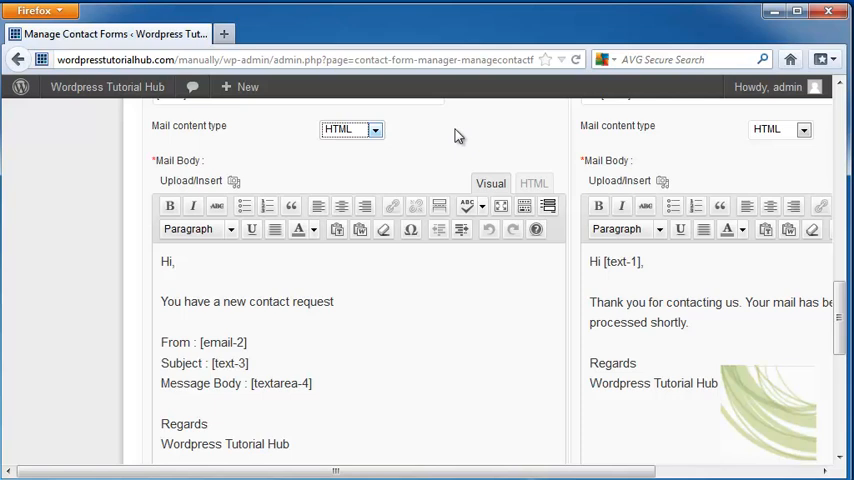
scroll(down, 3)
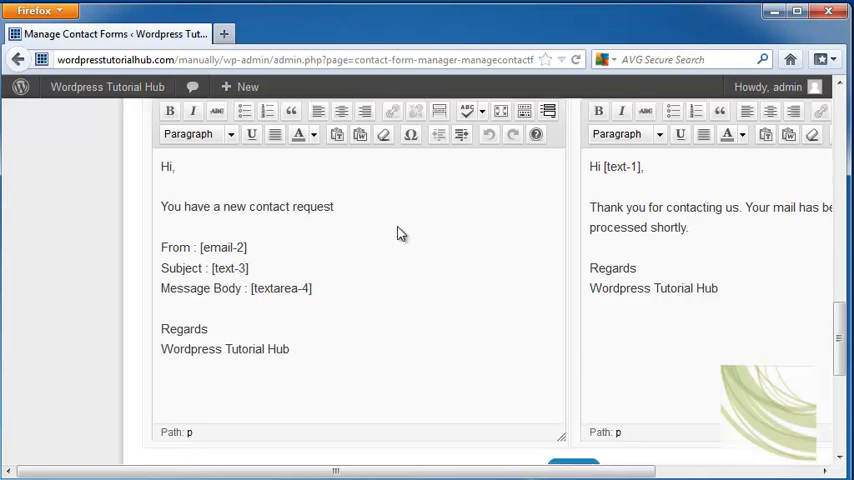
scroll(up, 3)
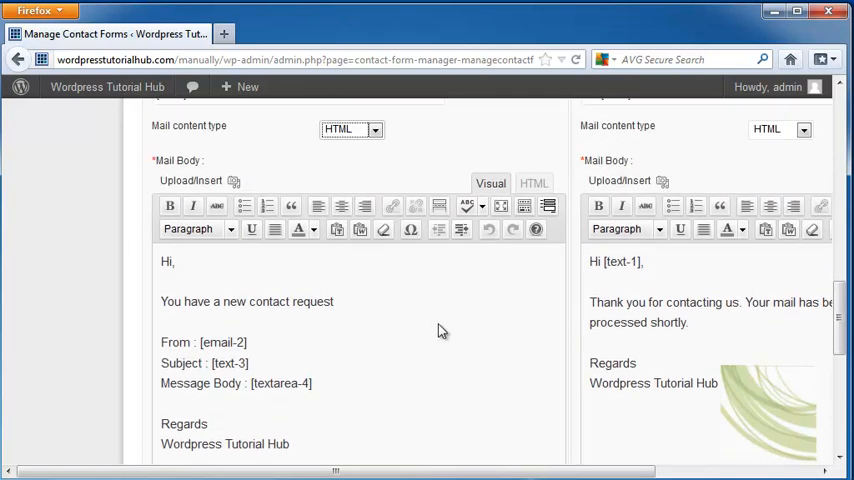
mouse_move(377, 265)
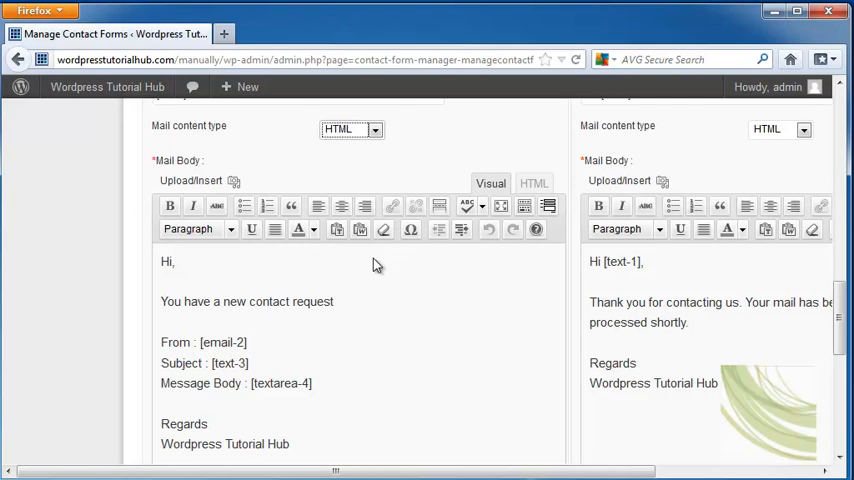
mouse_move(346, 315)
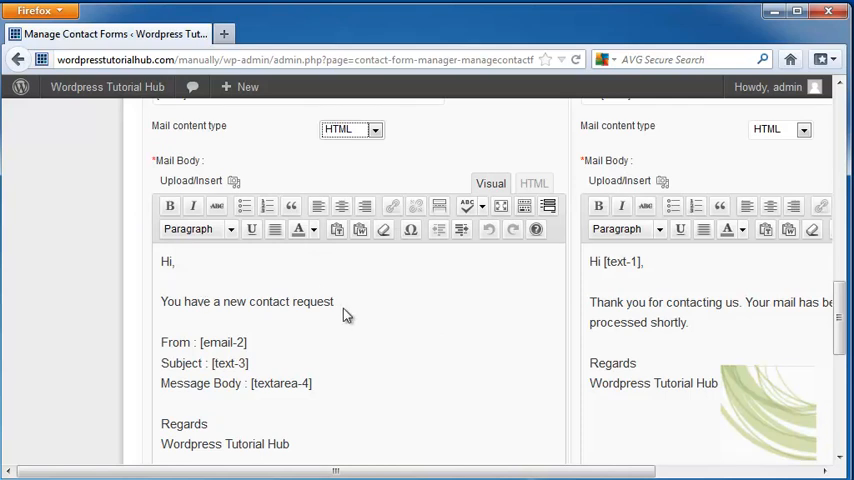
mouse_move(396, 334)
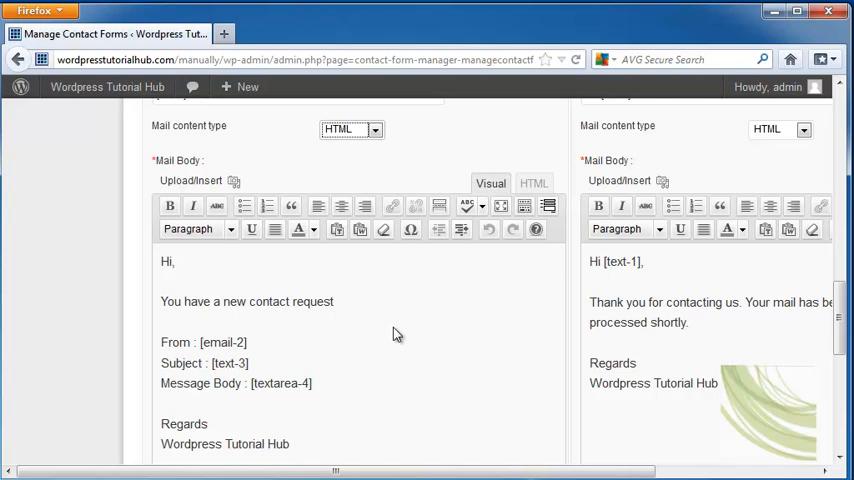
mouse_move(346, 372)
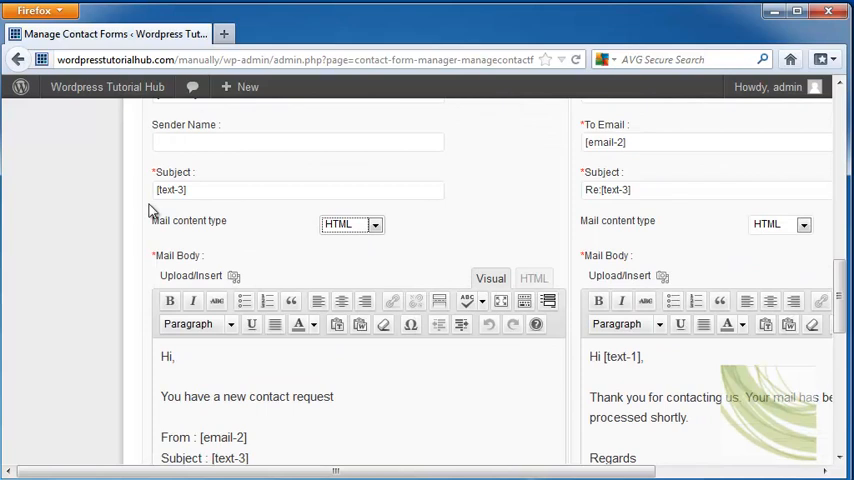
scroll(down, 3)
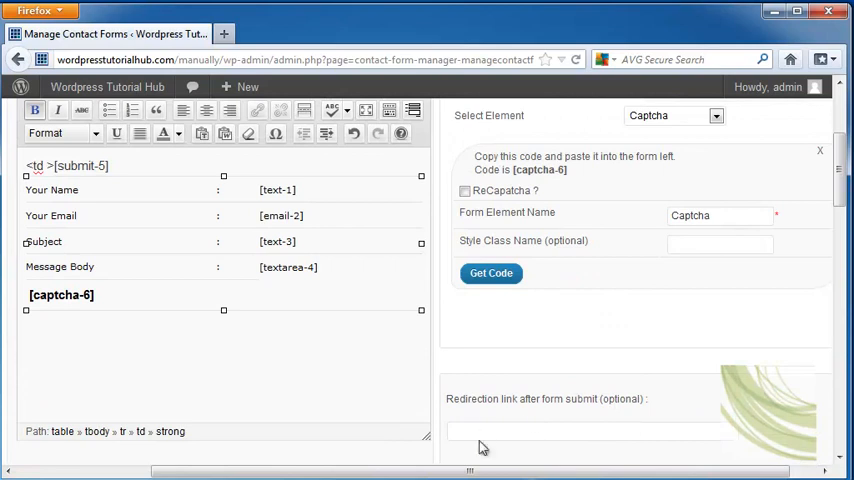
click(590, 431)
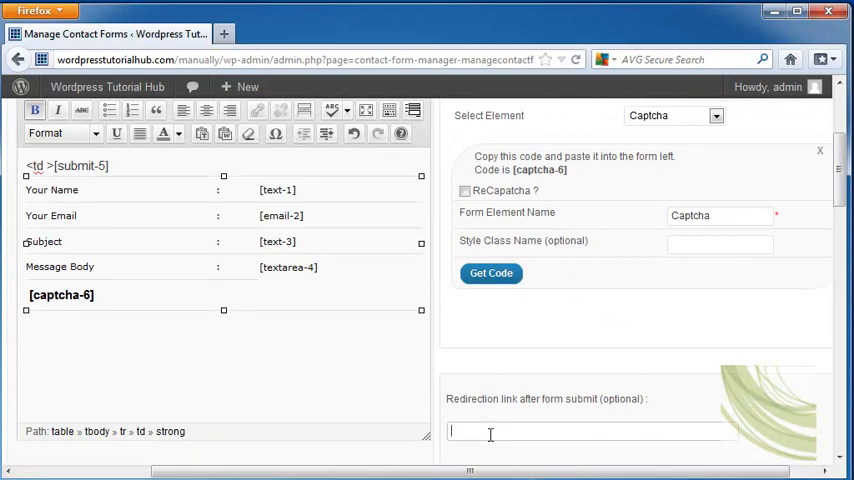
text(http://)
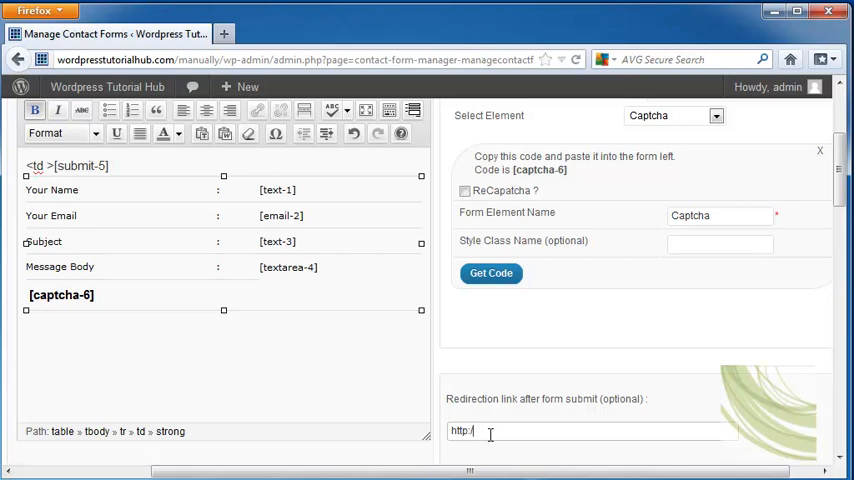
text(www.wordpresstutorialhub.com)
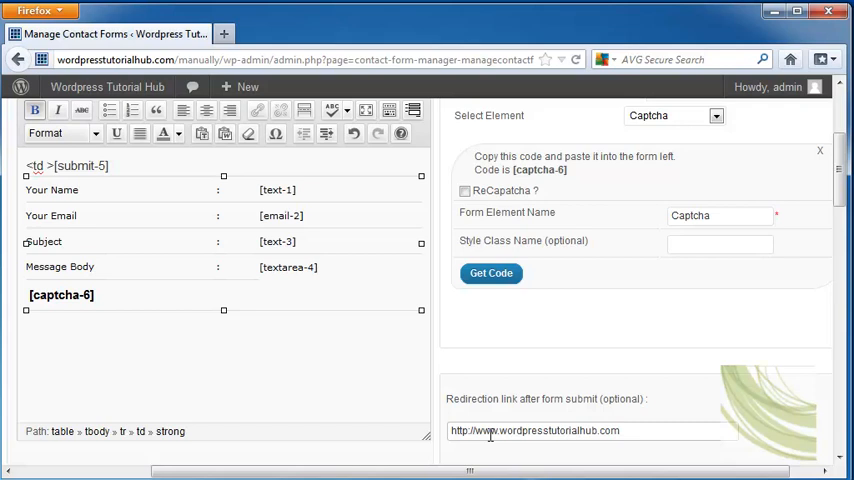
scroll(down, 3)
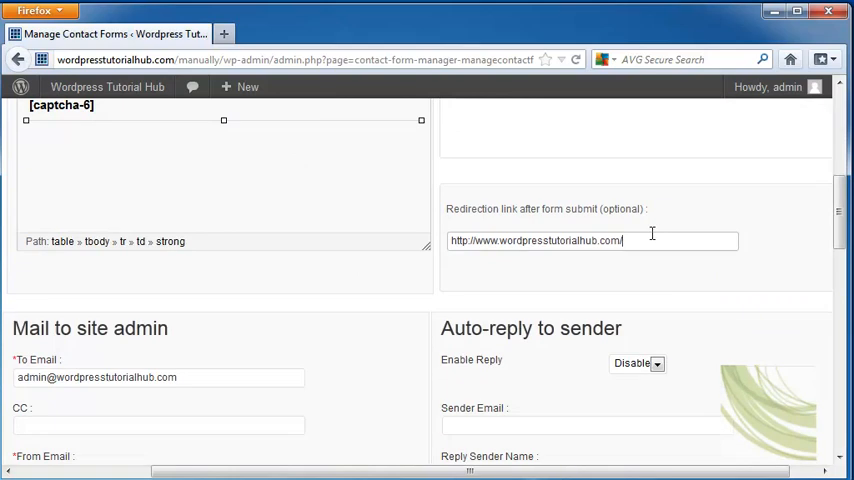
scroll(down, 3)
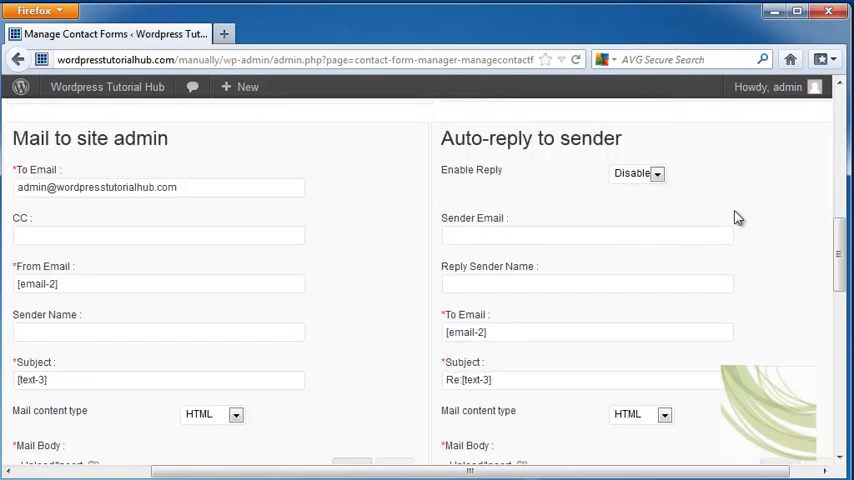
mouse_move(723, 179)
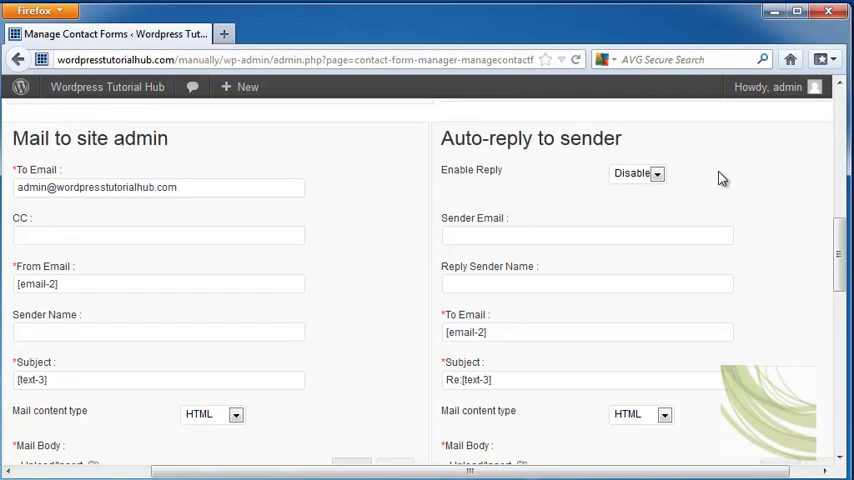
click(637, 173)
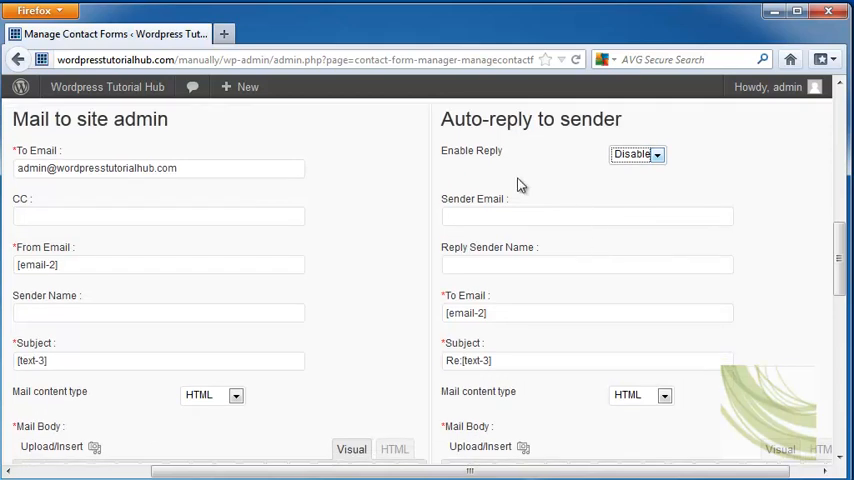
scroll(down, 3)
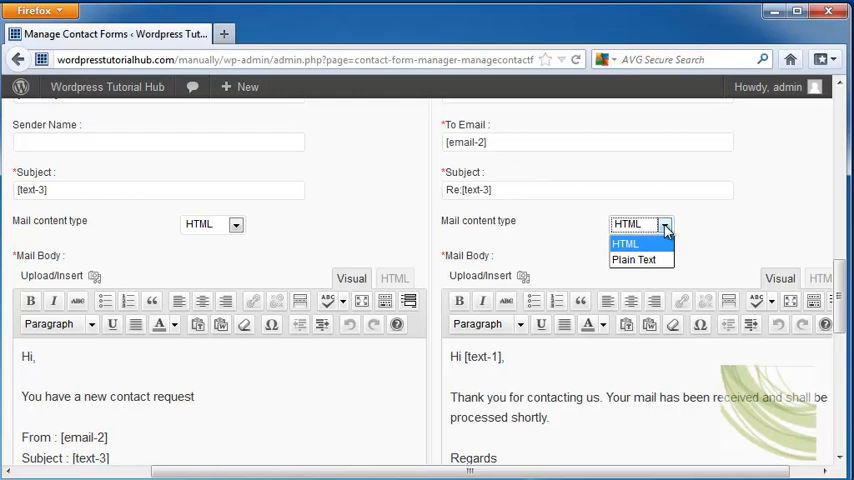
scroll(down, 3)
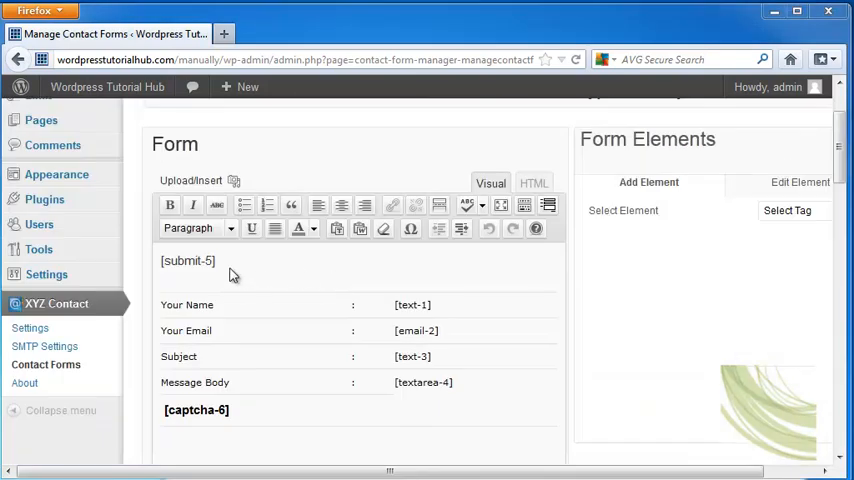
Move [submit-5] into the final table row beside [captcha-6] and review the layout markup
double_click(188, 260)
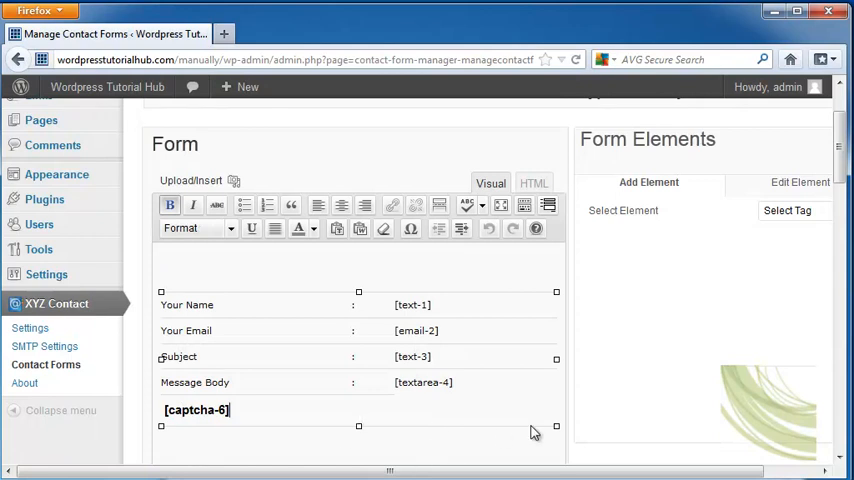
scroll(down, 3)
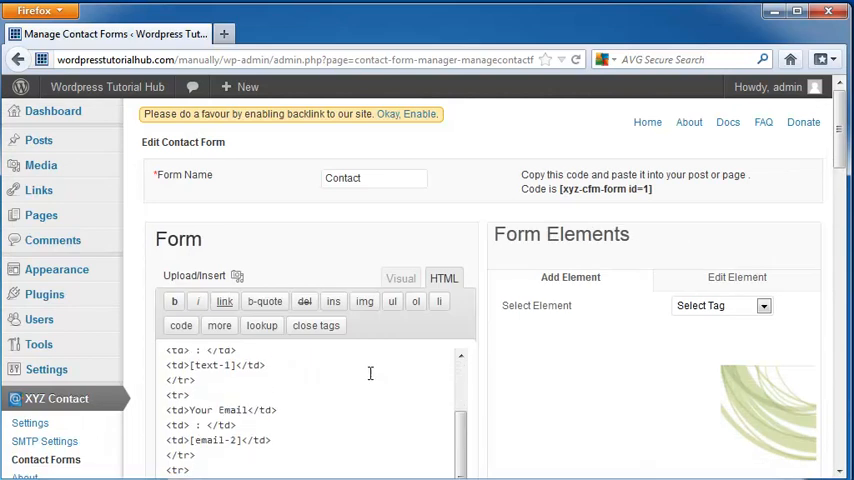
scroll(down, 3)
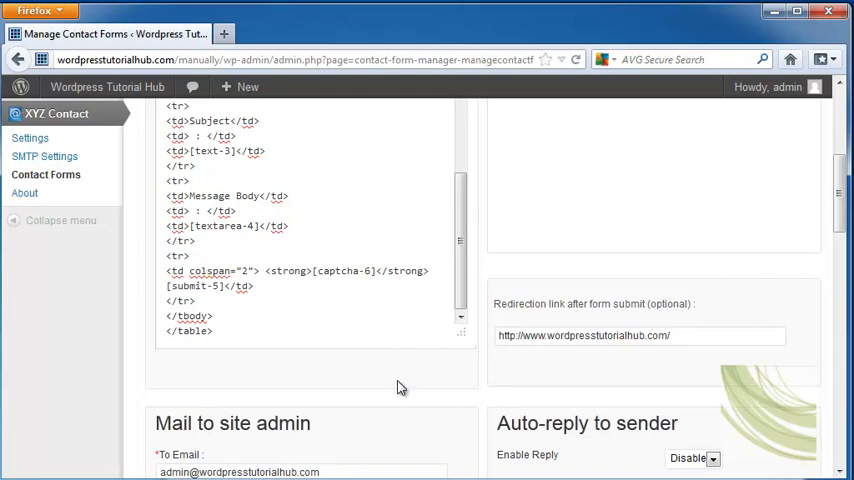
scroll(down, 3)
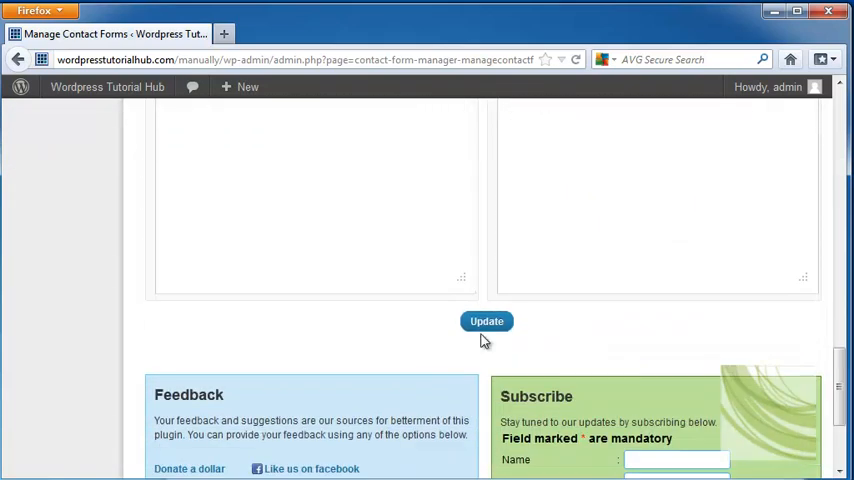
Update form1, view the Contact Me! page in a new tab, then return to Manage Contact Forms
click(486, 321)
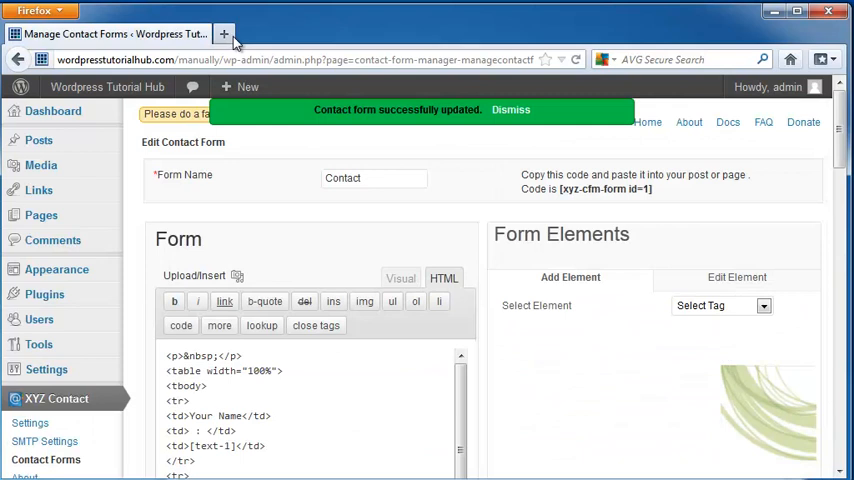
text(wordpresstutorialhub.com/manually/)
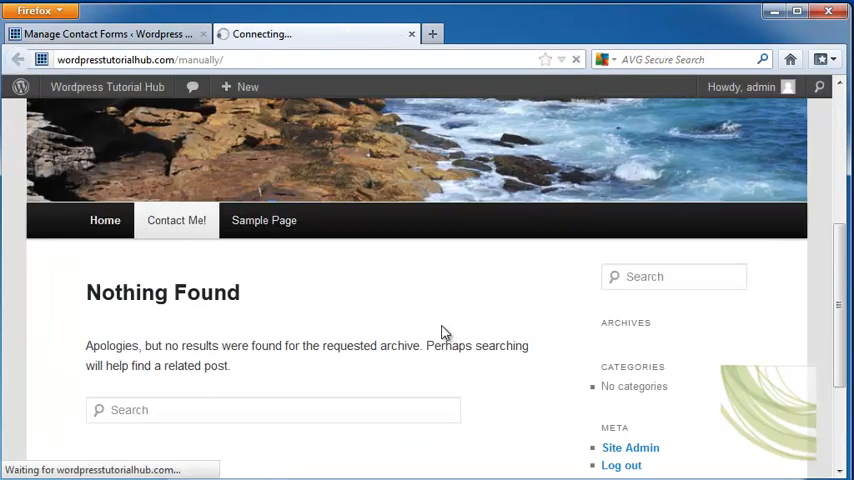
click(176, 220)
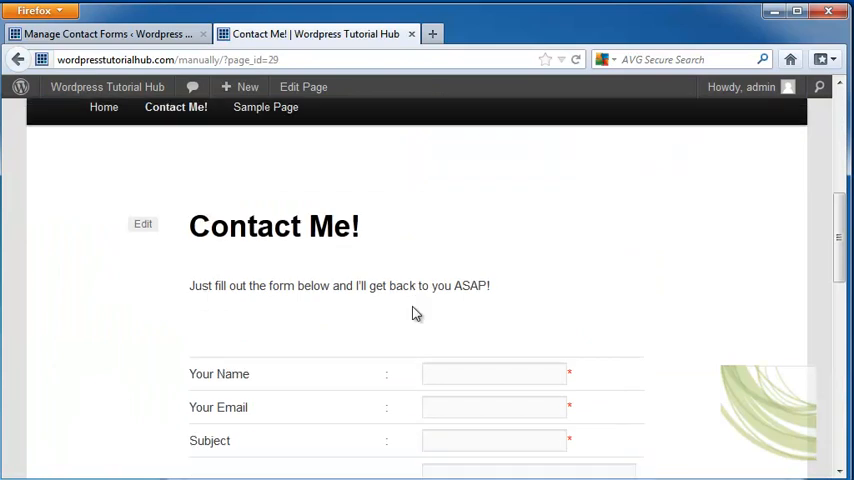
scroll(down, 3)
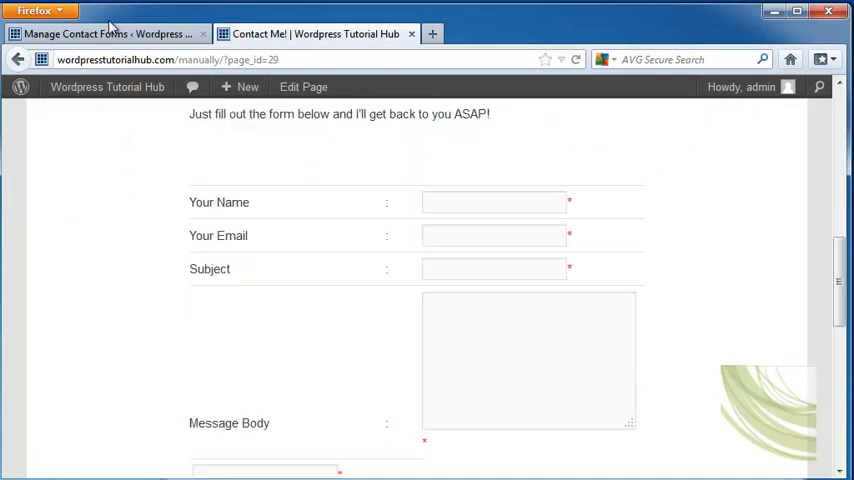
click(107, 33)
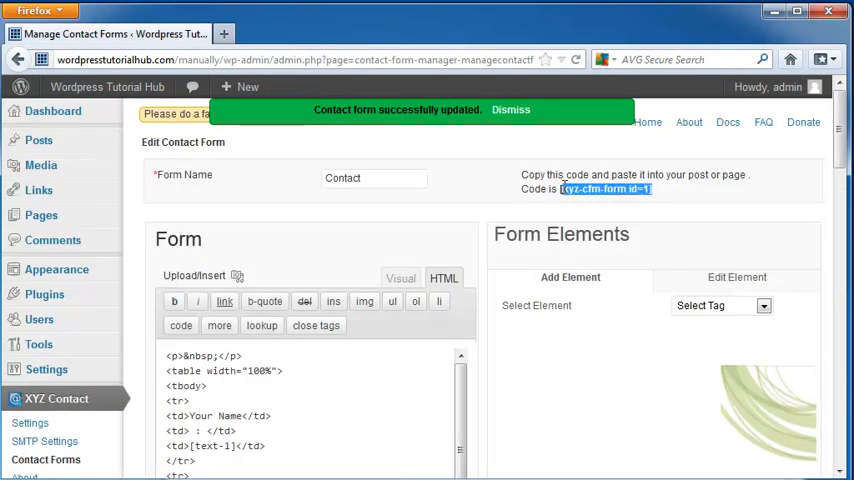
Copy [xyz-cfm-form id=1] into the Contact Me! page's HTML editor and update the page
right_click(604, 189)
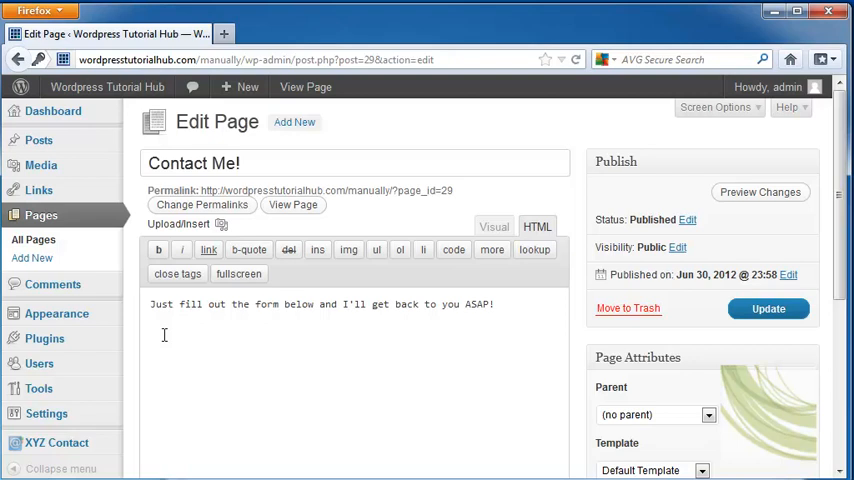
text([xyz-cfm-form id=1])
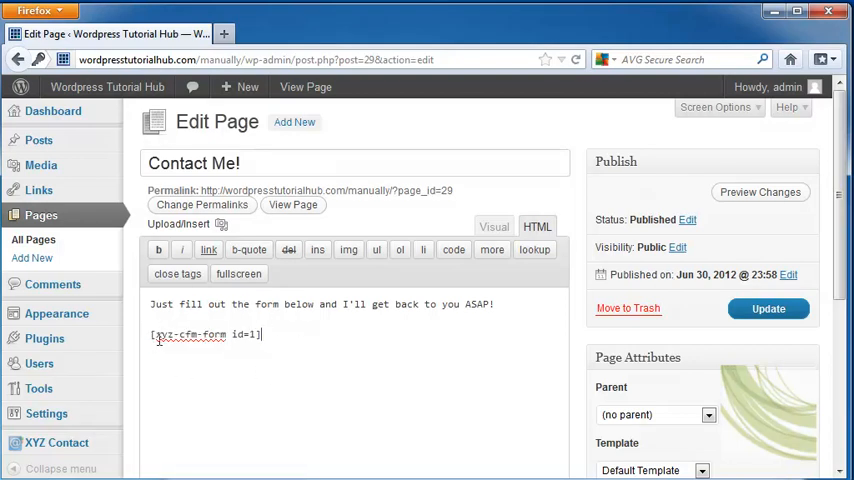
mouse_move(768, 308)
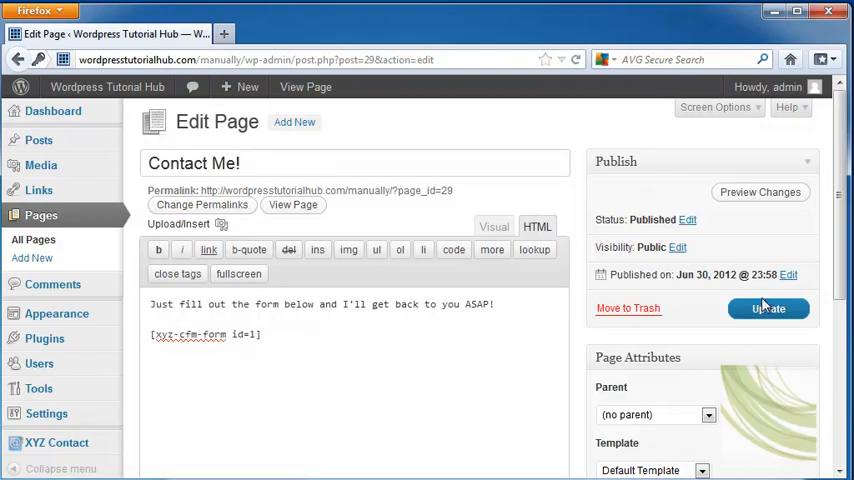
click(768, 308)
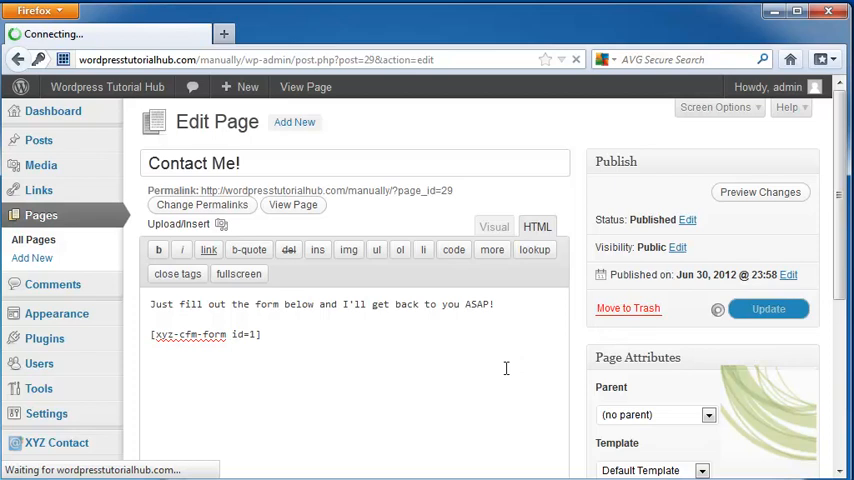
Load wordpresstutorialhub.com in a new tab and go to the Contact Me! page
click(224, 33)
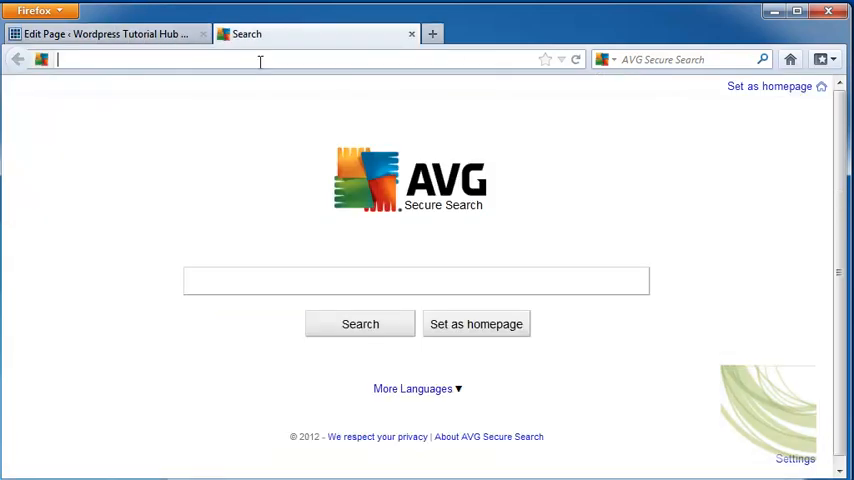
text(wordpresstutorialhub.com/manually/)
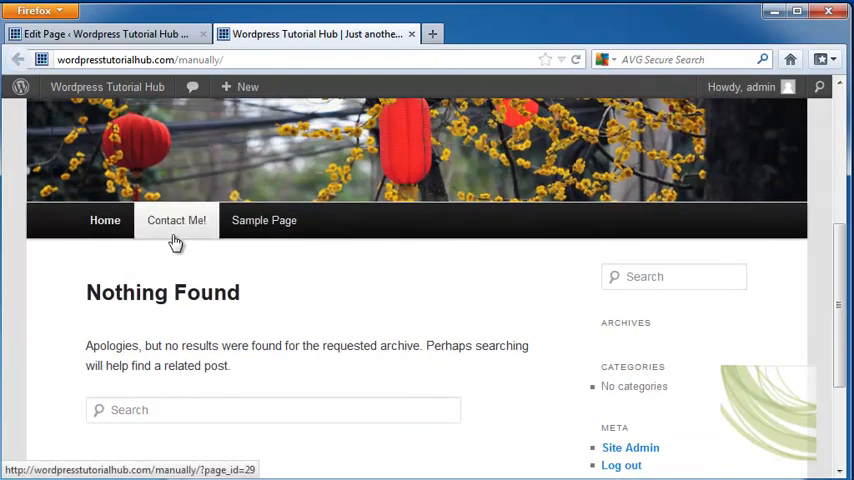
click(176, 220)
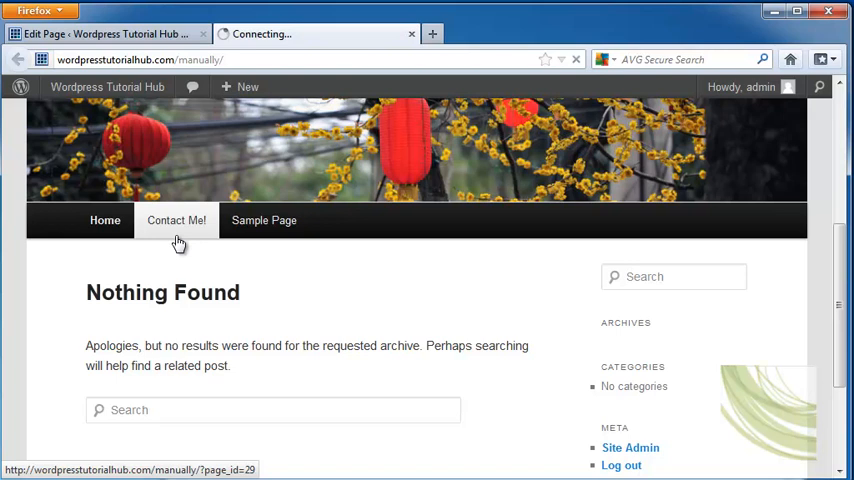
click(176, 220)
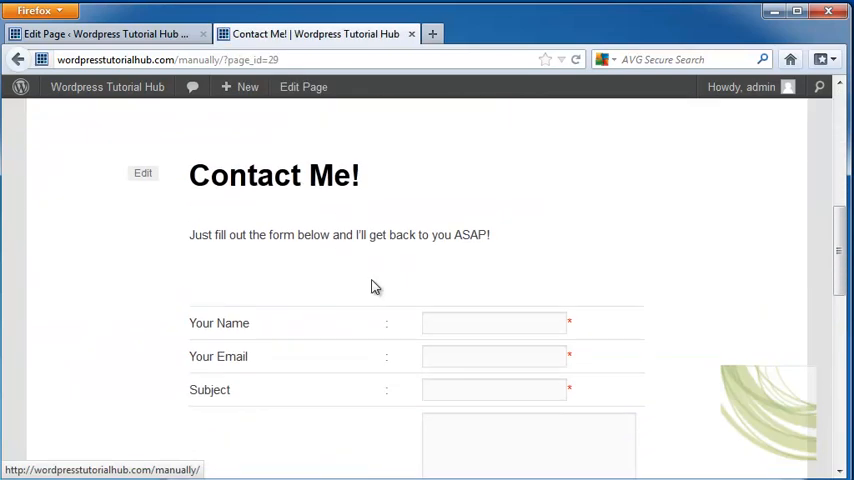
scroll(down, 3)
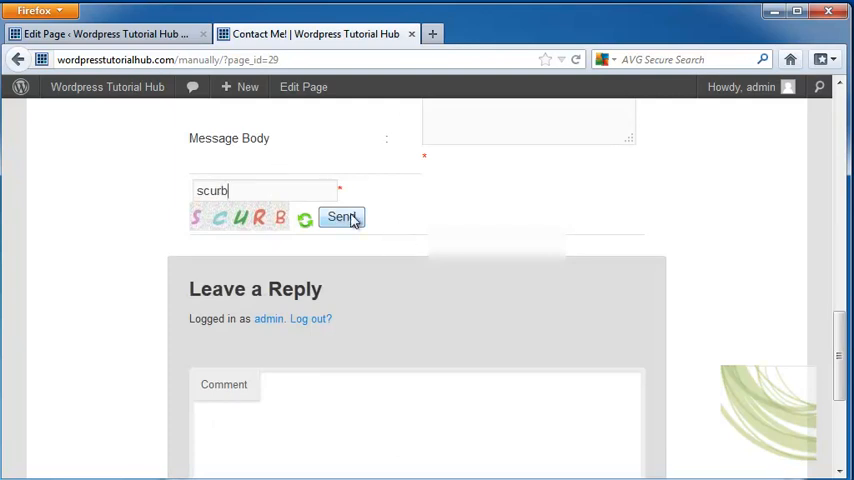
Send a test message with the captcha, confirming the homepage redirect, then return to admin
click(342, 217)
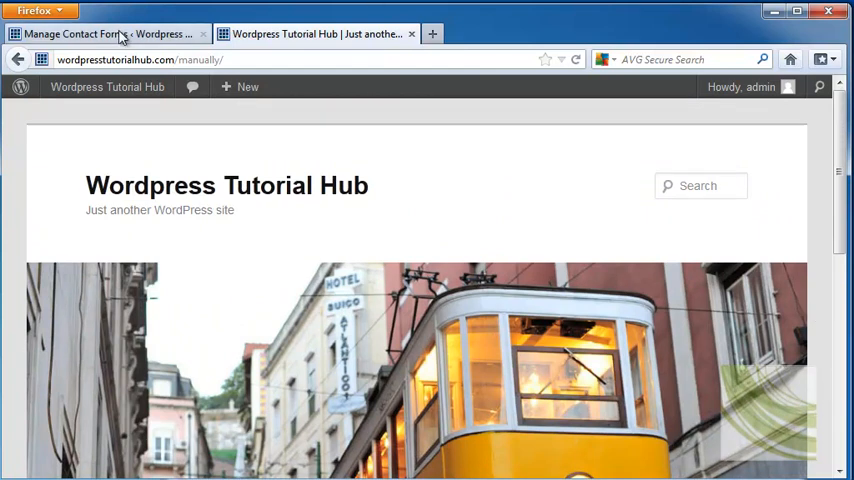
click(100, 33)
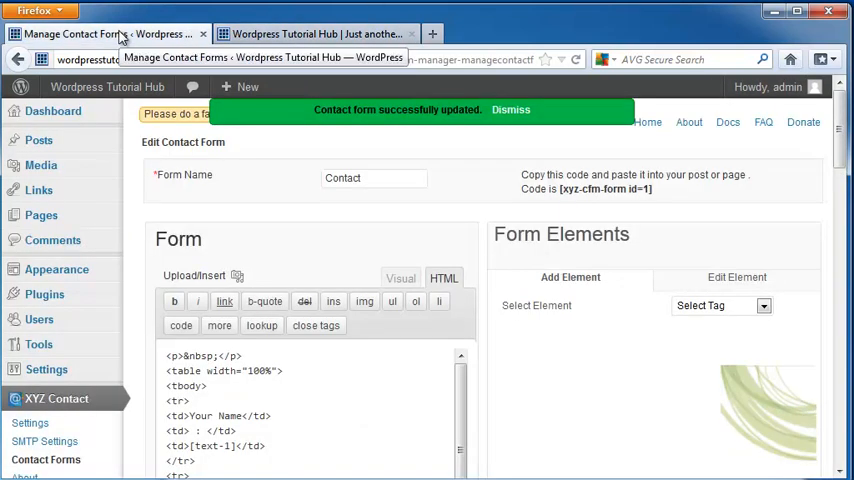